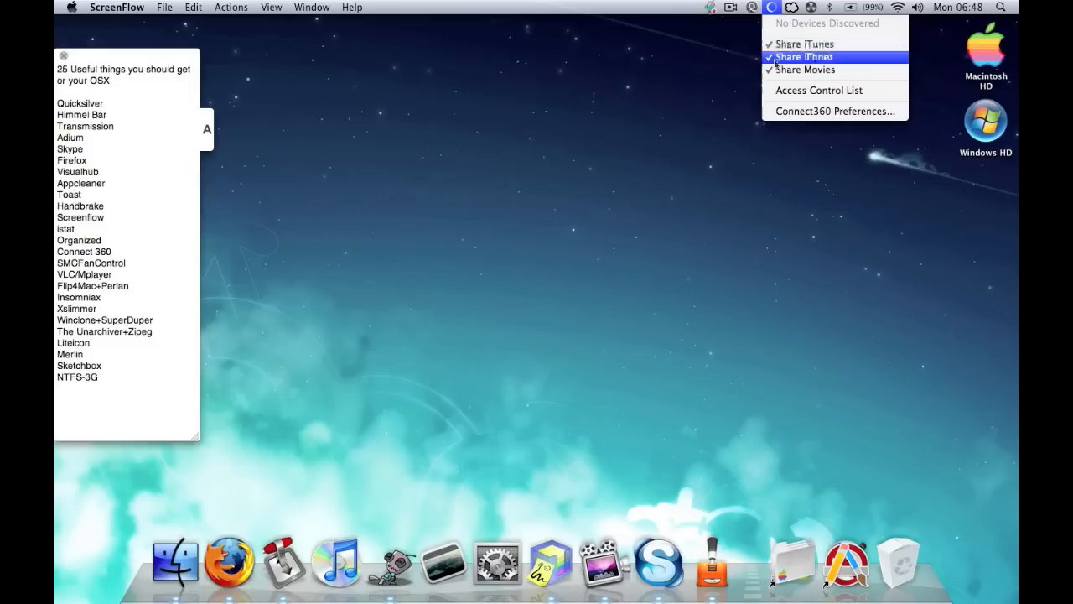
mouse_move(741, 90)
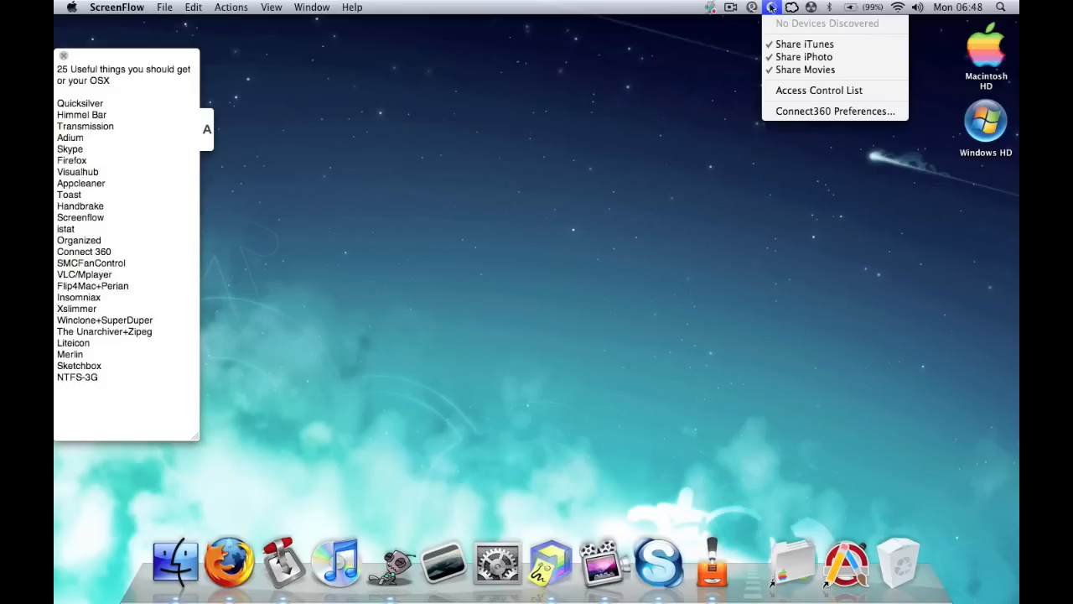
- Show smcFanControl's preferences from its menu-bar icon, with the Higher RPM favourite
click(812, 7)
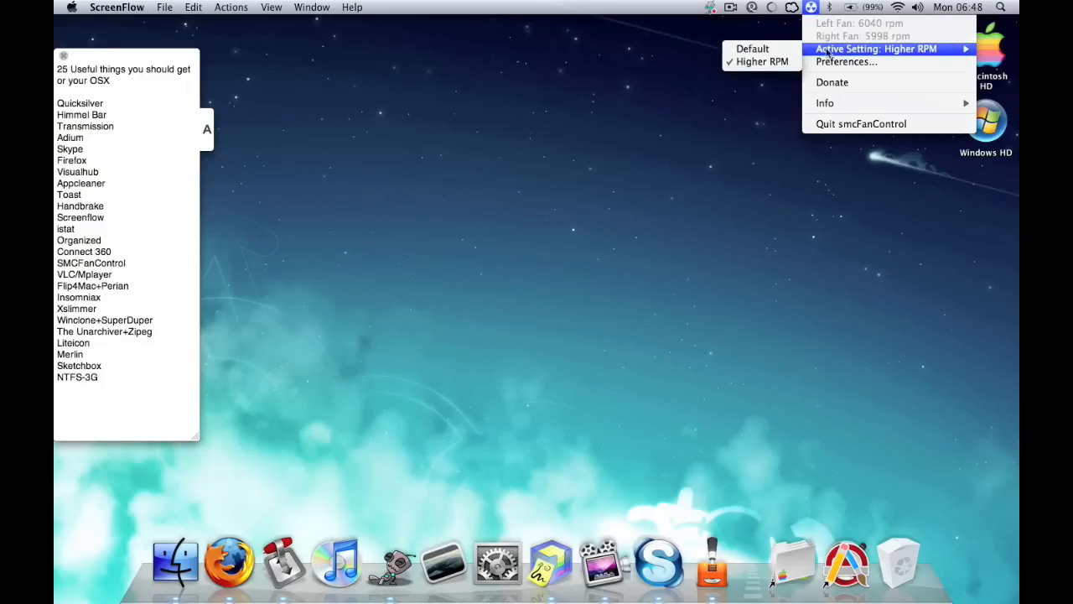
click(845, 60)
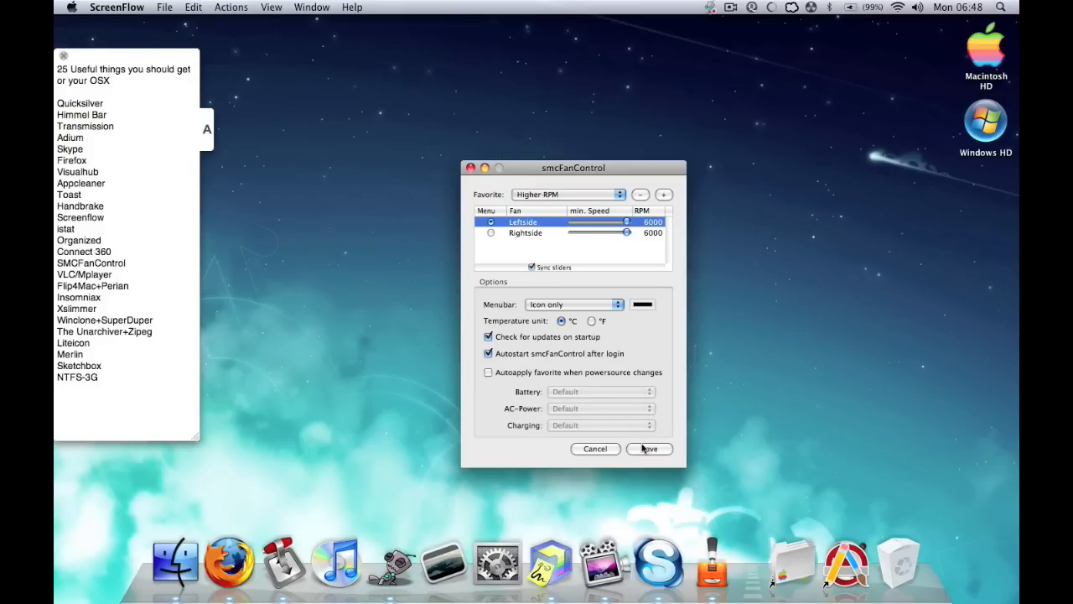
- Save the fan settings and close the smcFanControl preferences window
click(647, 449)
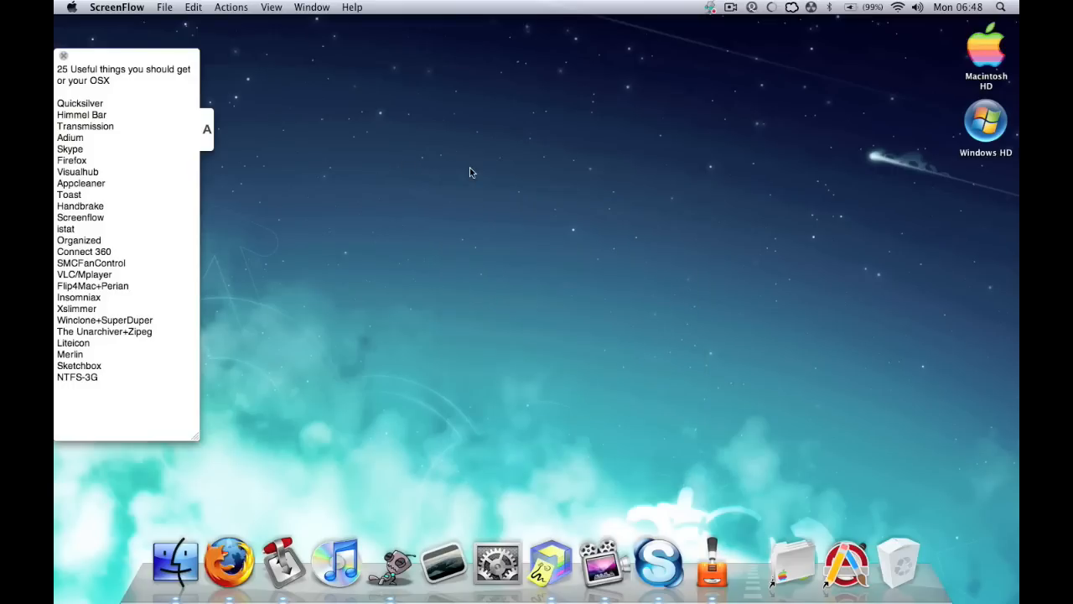
mouse_move(109, 276)
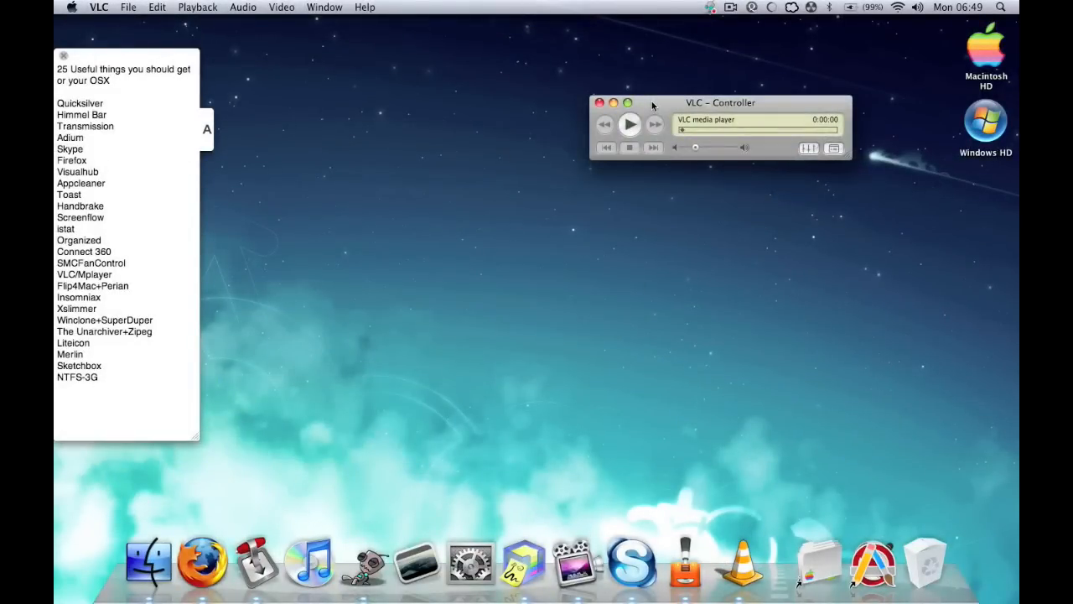
mouse_move(574, 316)
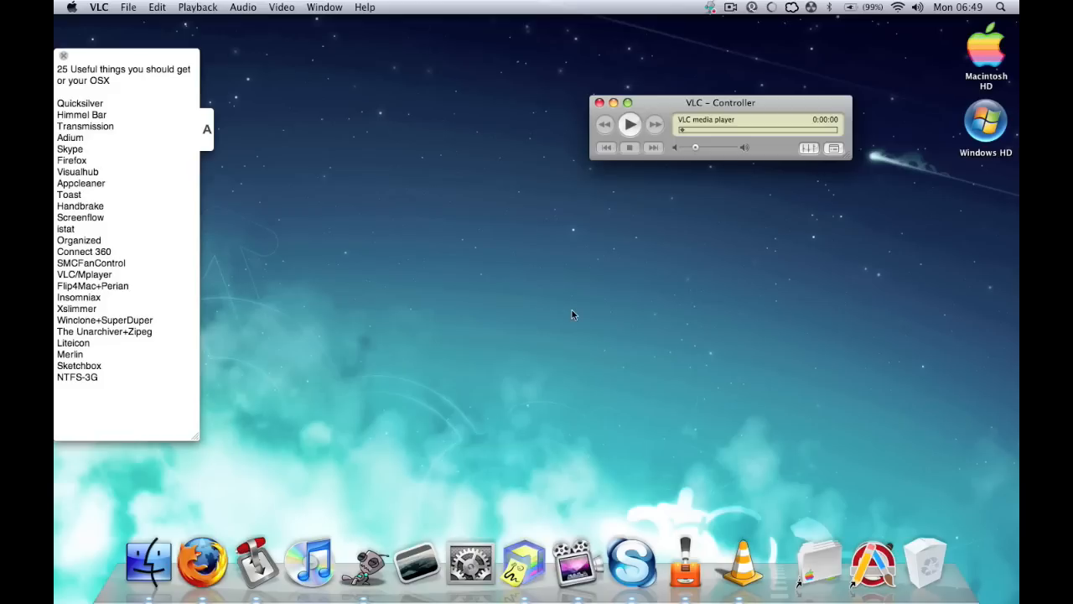
- Launch MPlayer OSX, move its window toward the desktop centre, then show InsomniaX's menu
click(411, 557)
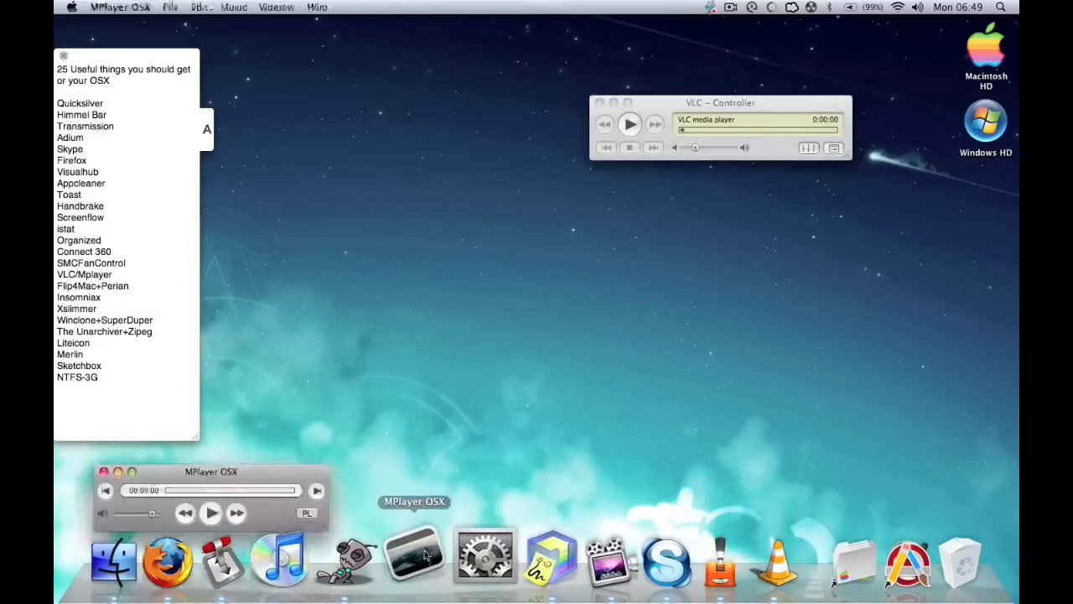
drag(212, 471, 433, 214)
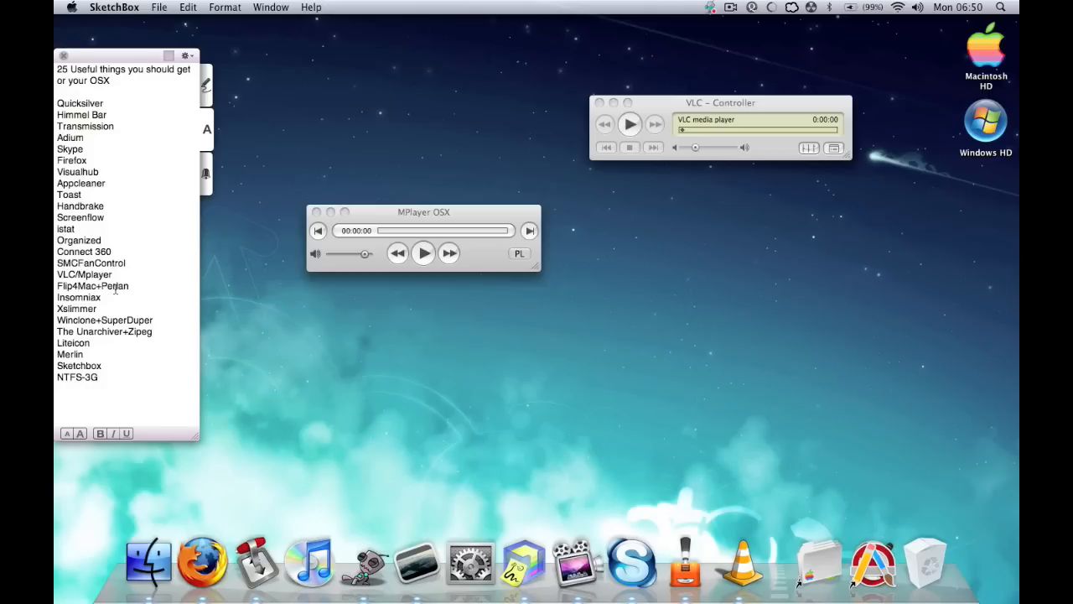
click(59, 411)
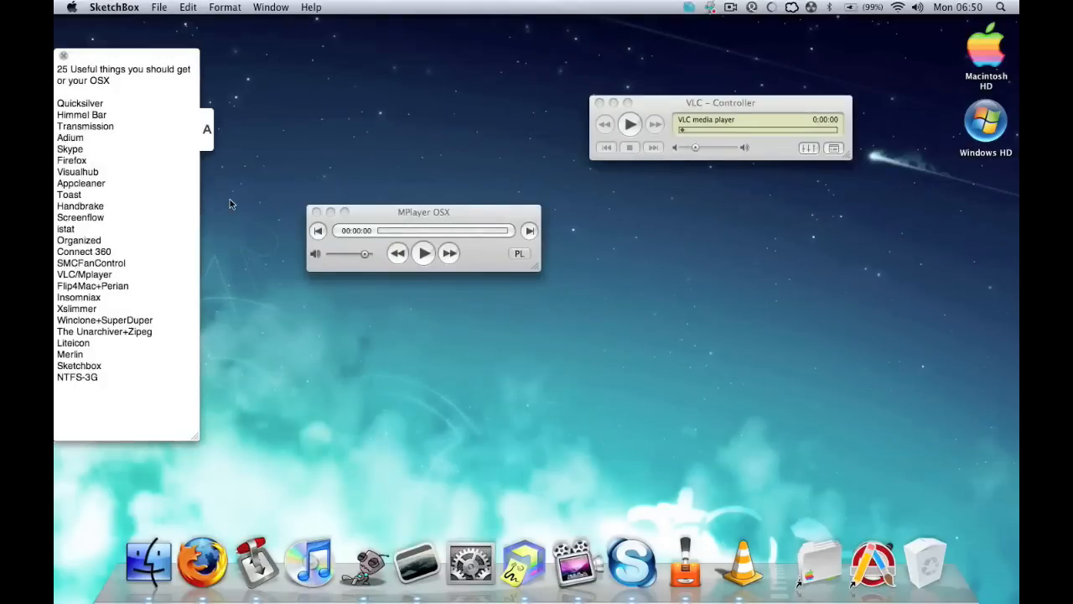
click(690, 7)
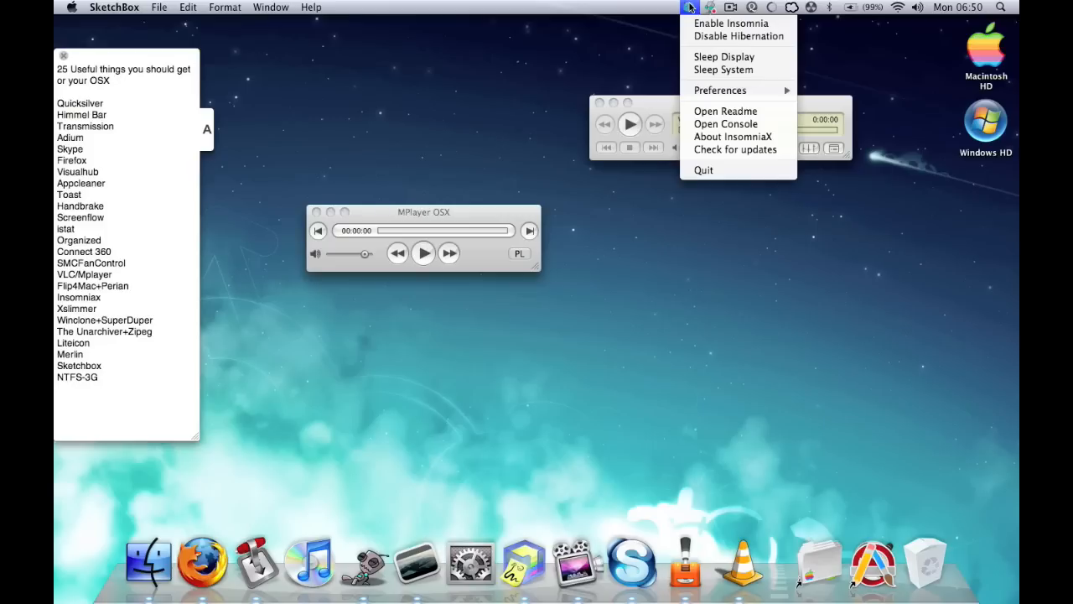
mouse_move(724, 111)
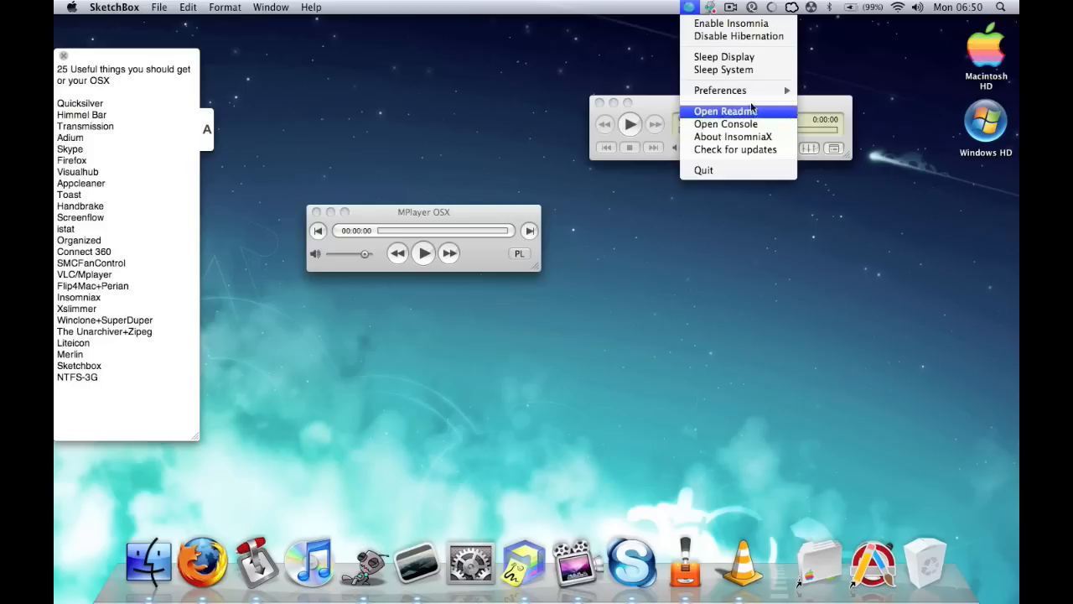
mouse_move(738, 36)
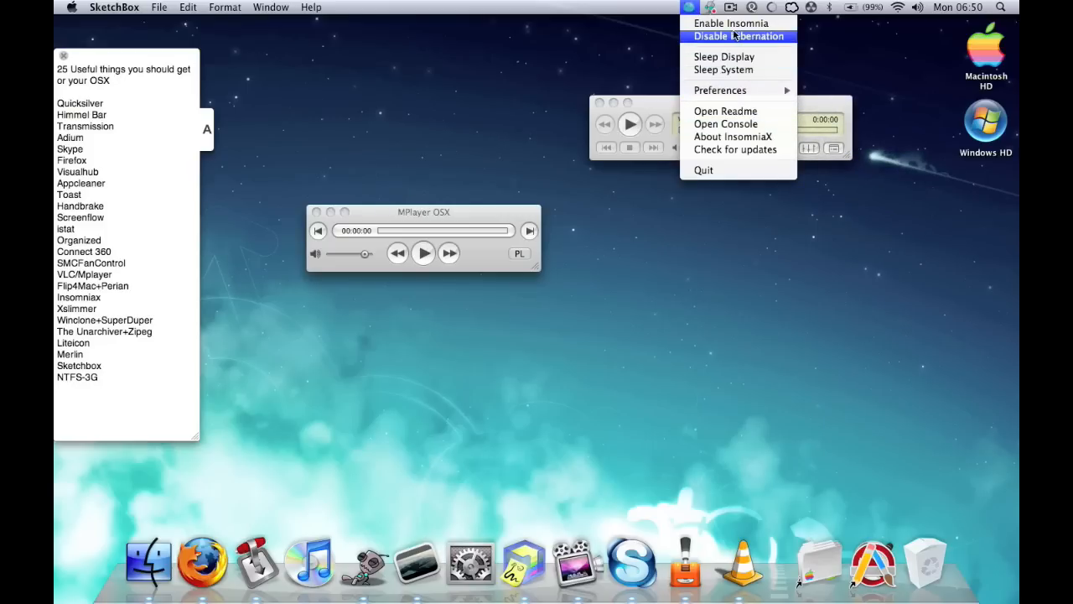
- Turn off hibernation via InsomniaX's Disable Hibernation item
click(738, 37)
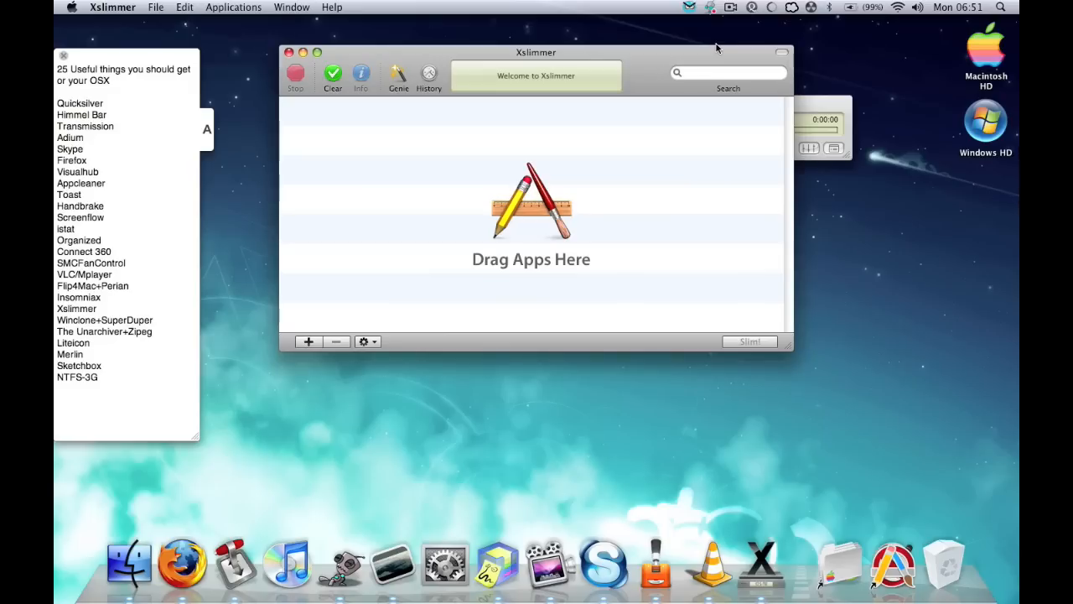
mouse_move(537, 75)
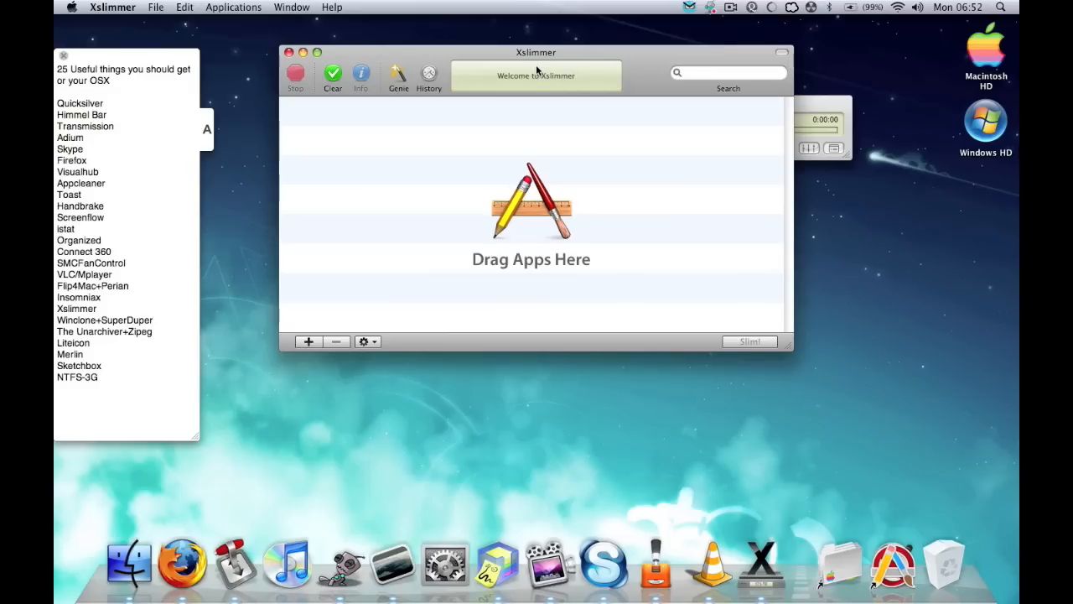
mouse_move(485, 270)
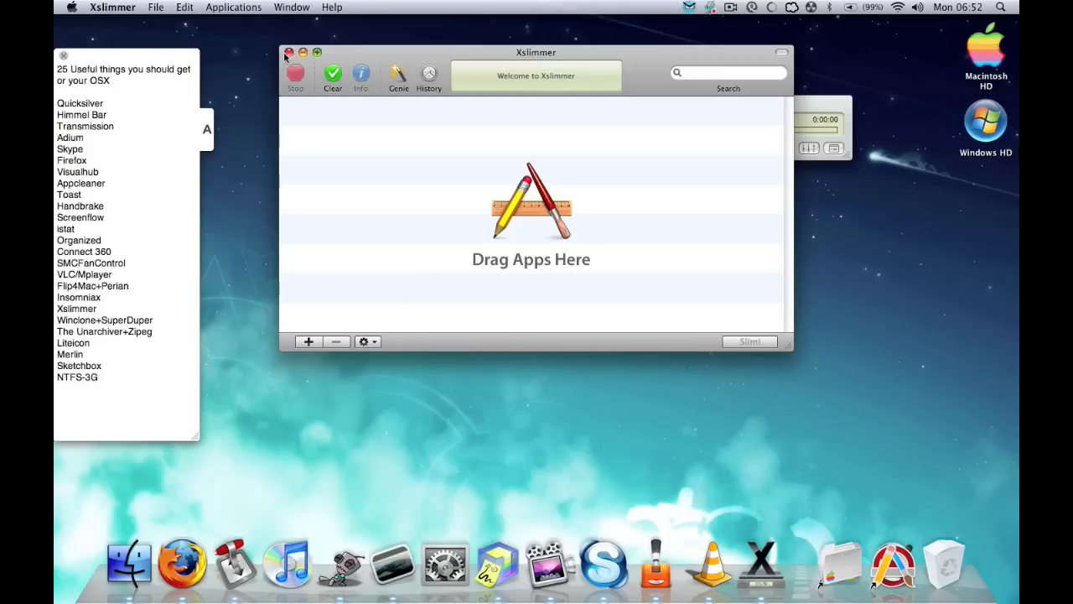
- Close the empty Xslimmer app-slimming window
click(289, 52)
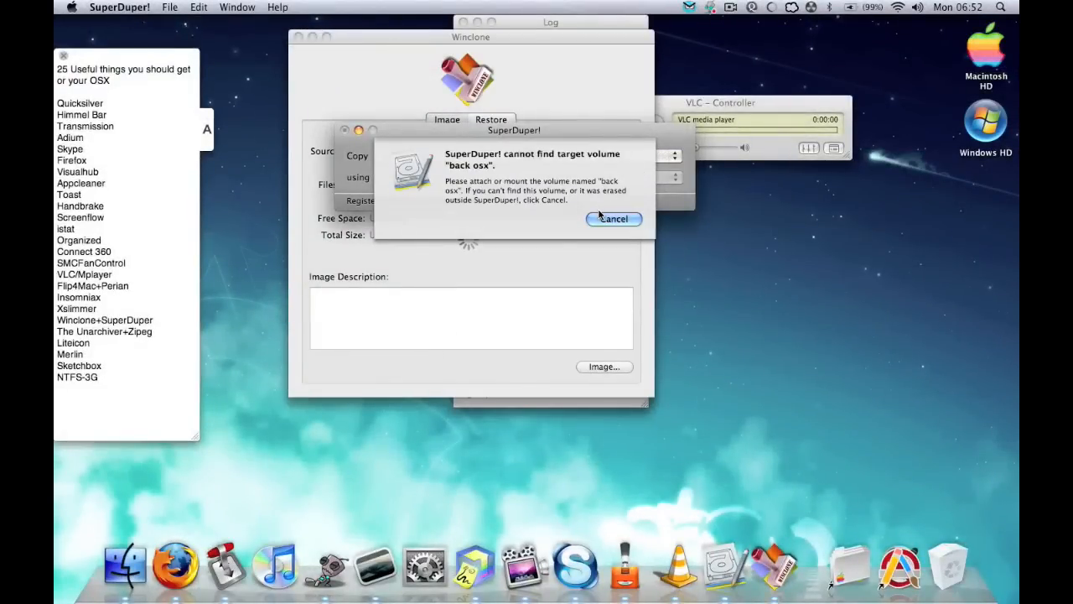
- Dismiss SuperDuper!'s missing-volume alert, view Winclone's Image tab, and bring SuperDuper! forward
click(614, 218)
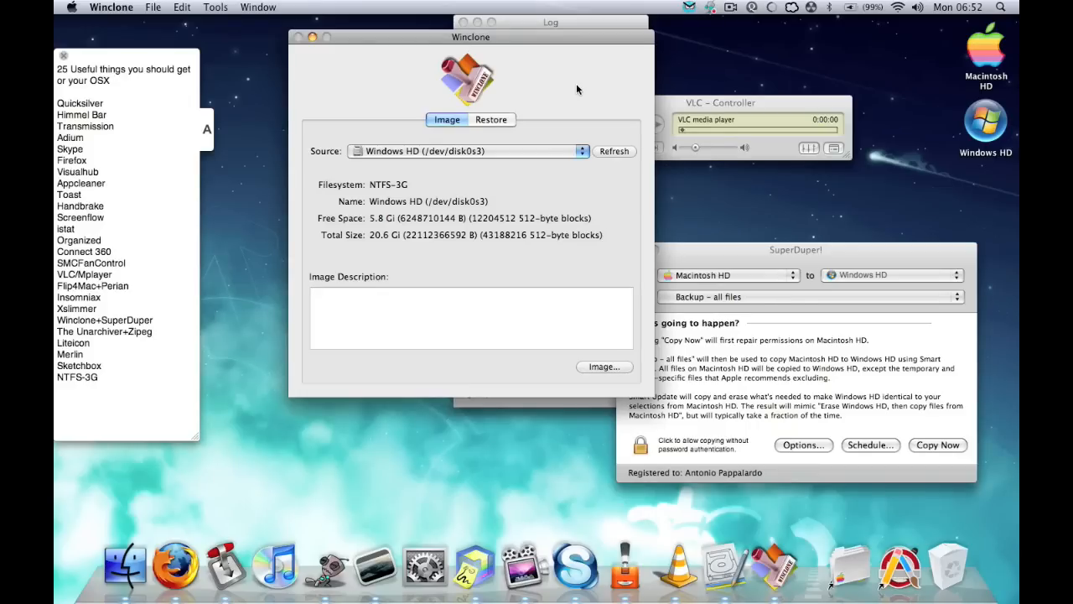
click(472, 317)
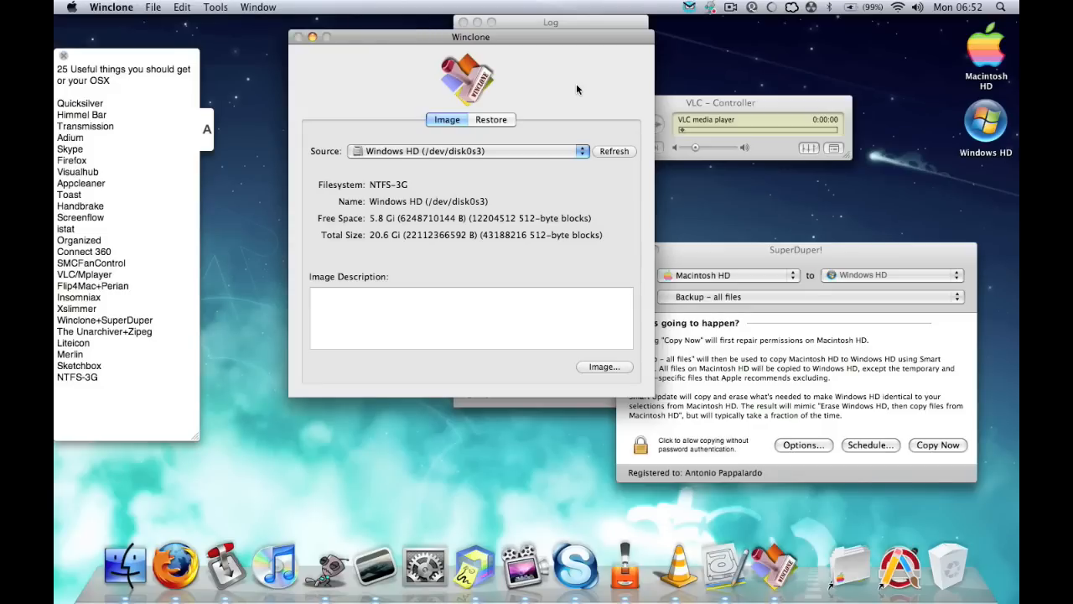
click(471, 317)
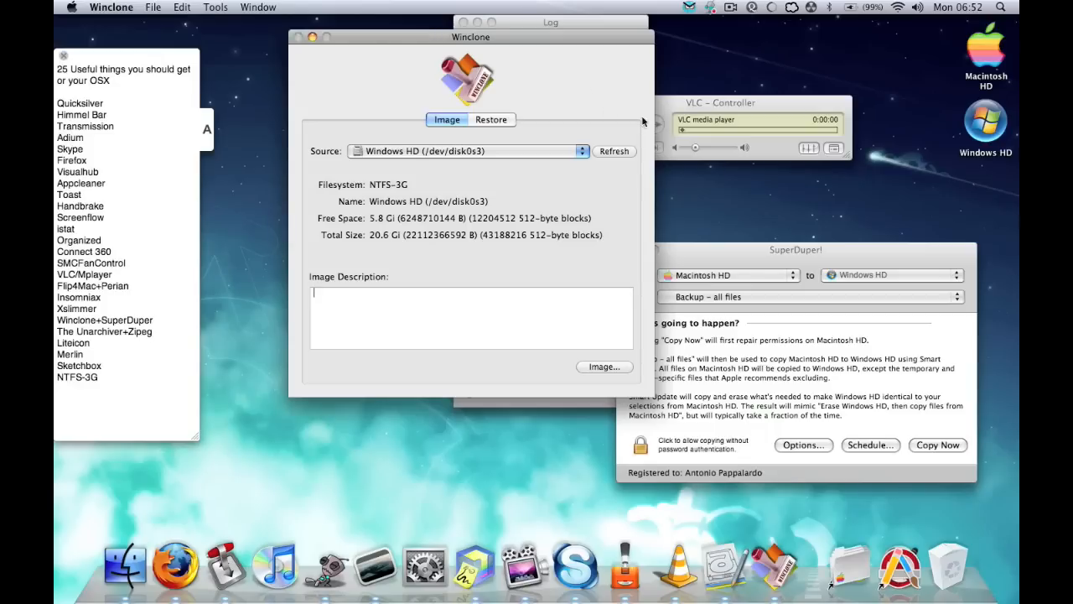
click(795, 248)
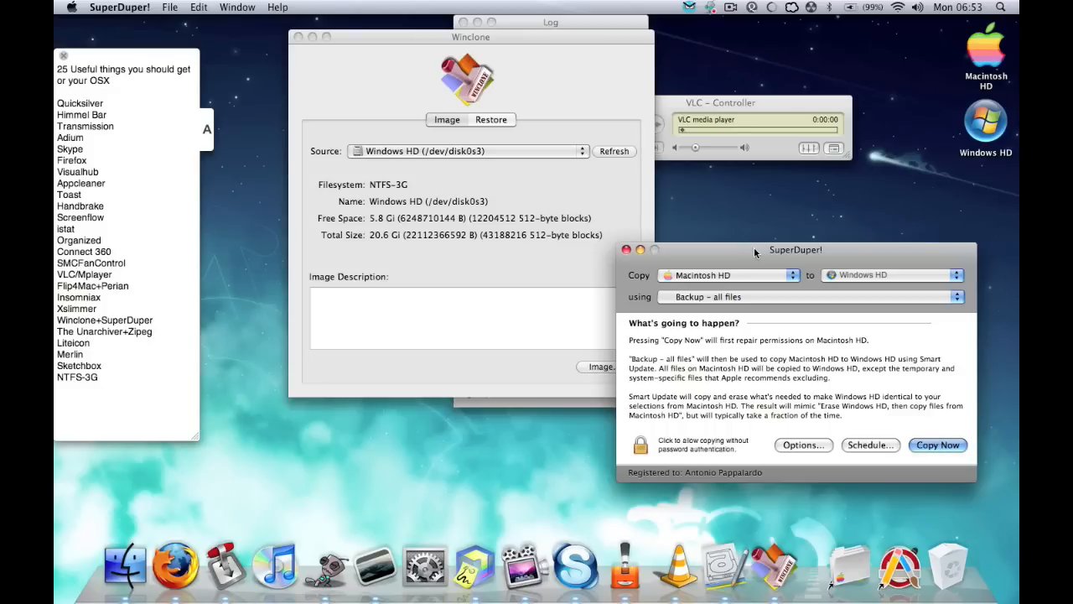
mouse_move(142, 327)
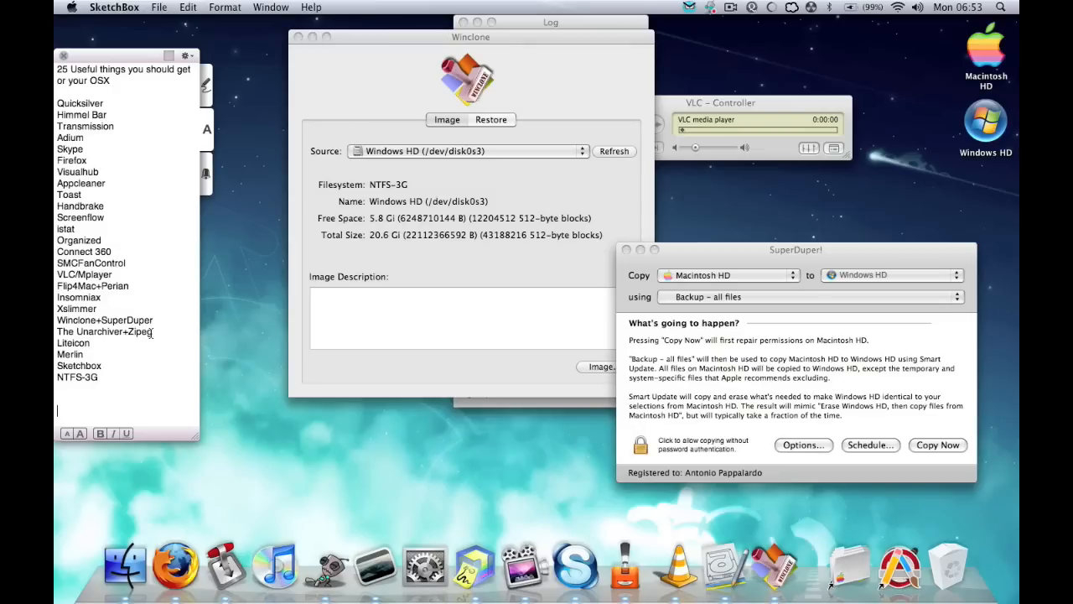
mouse_move(618, 258)
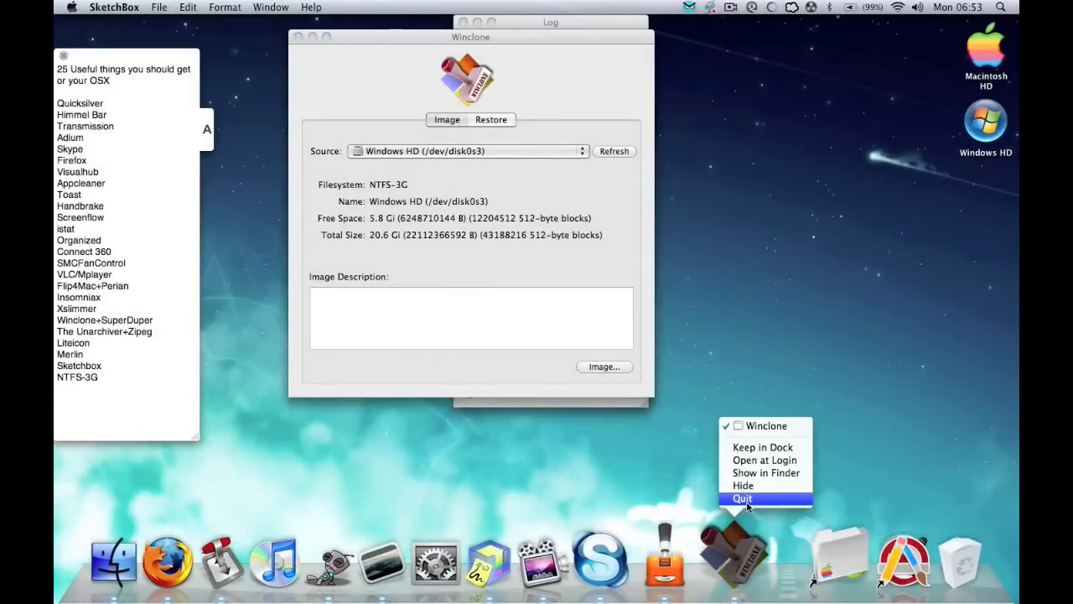
- Quit Winclone and quit Skype from its Dock icon
click(742, 498)
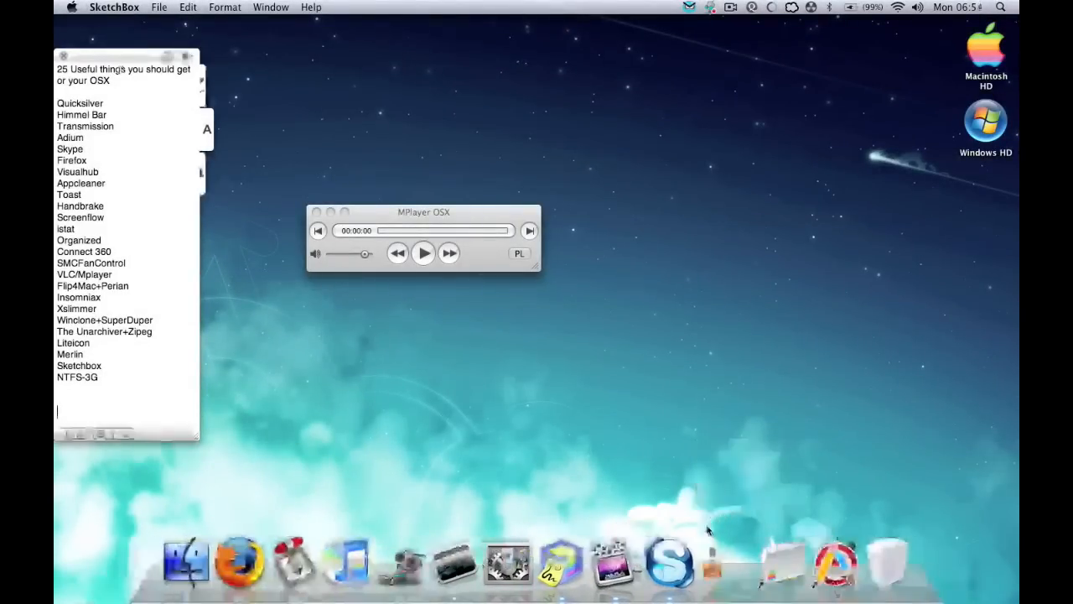
right_click(669, 557)
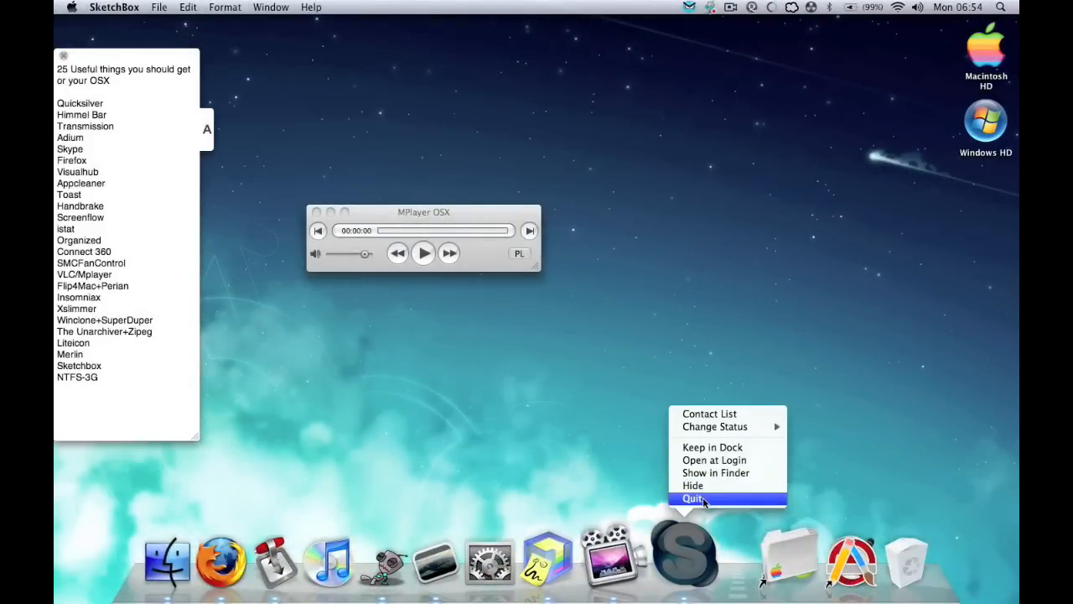
click(695, 498)
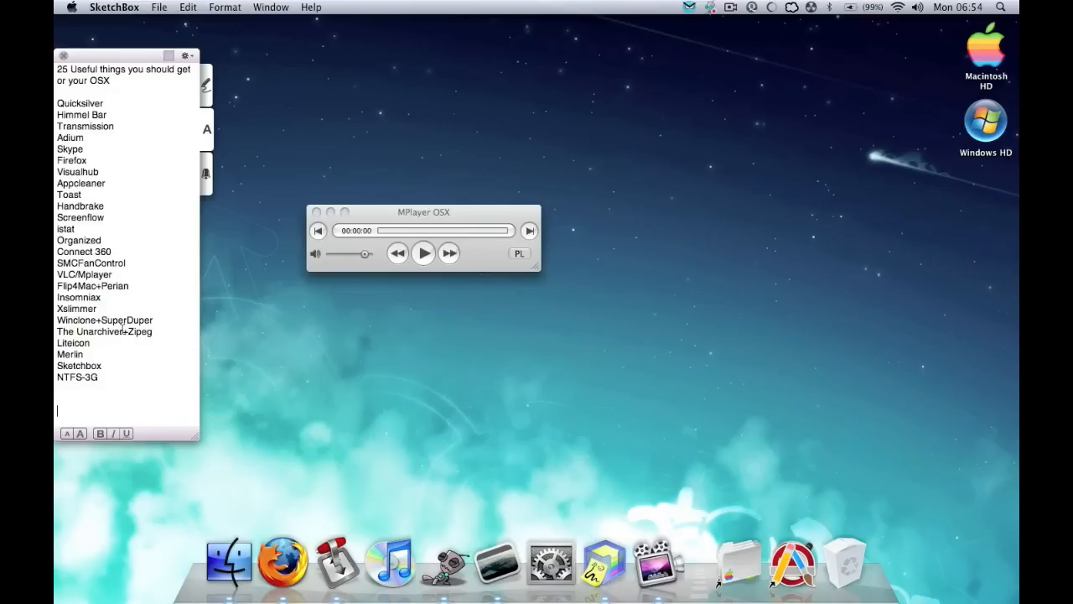
double_click(89, 331)
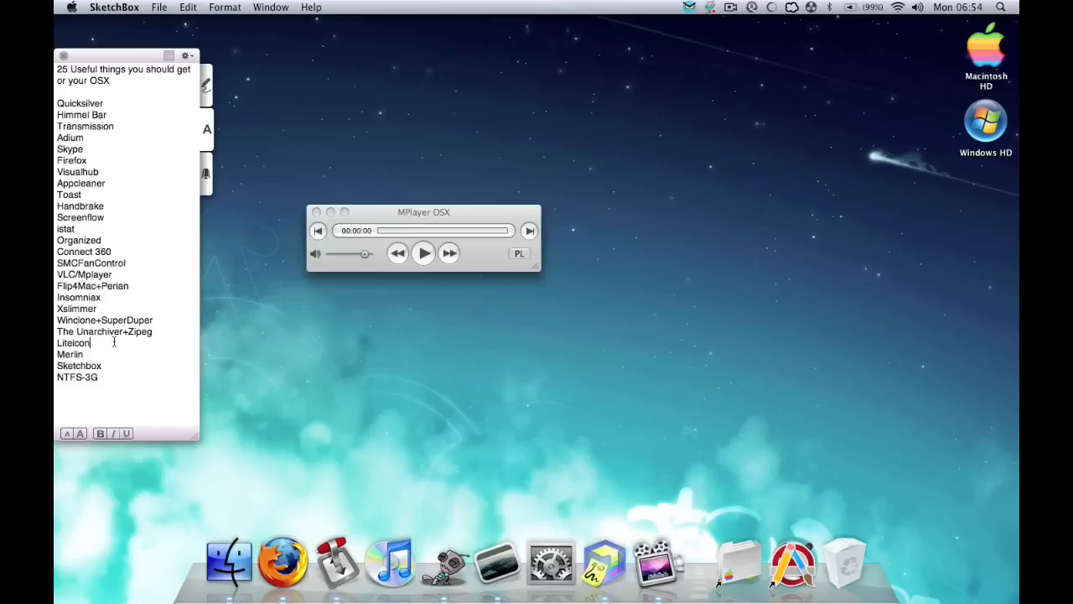
mouse_move(283, 562)
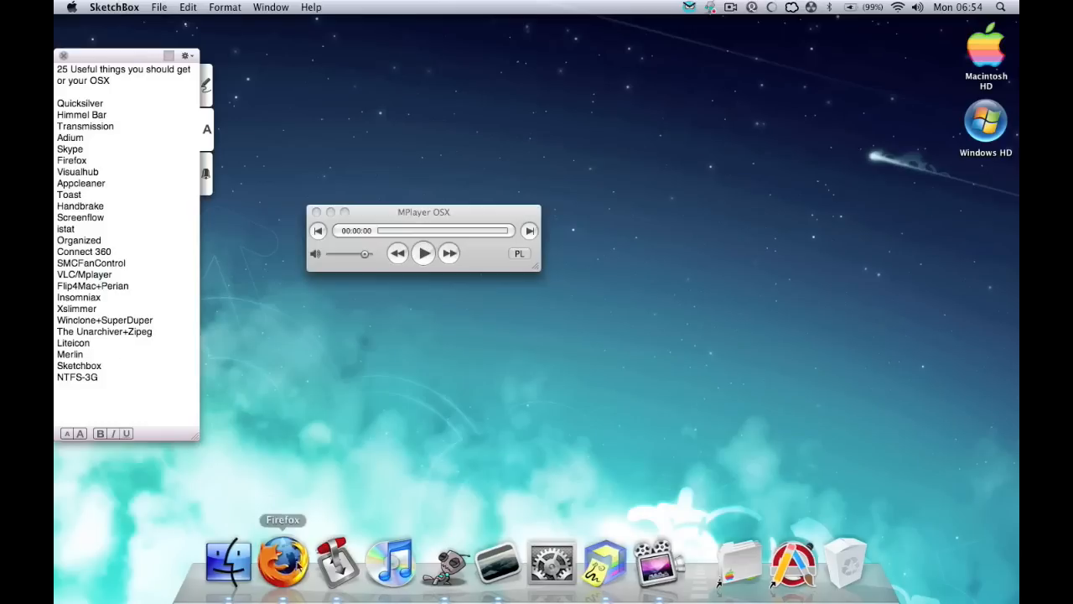
mouse_move(707, 573)
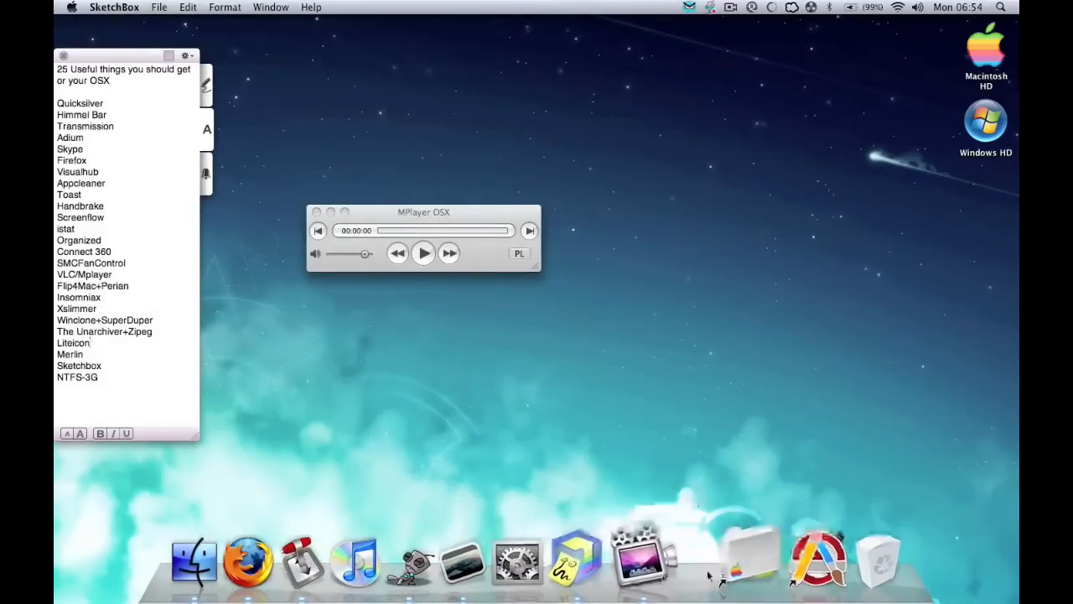
- Show the Dock's applications stack and close it again
click(745, 557)
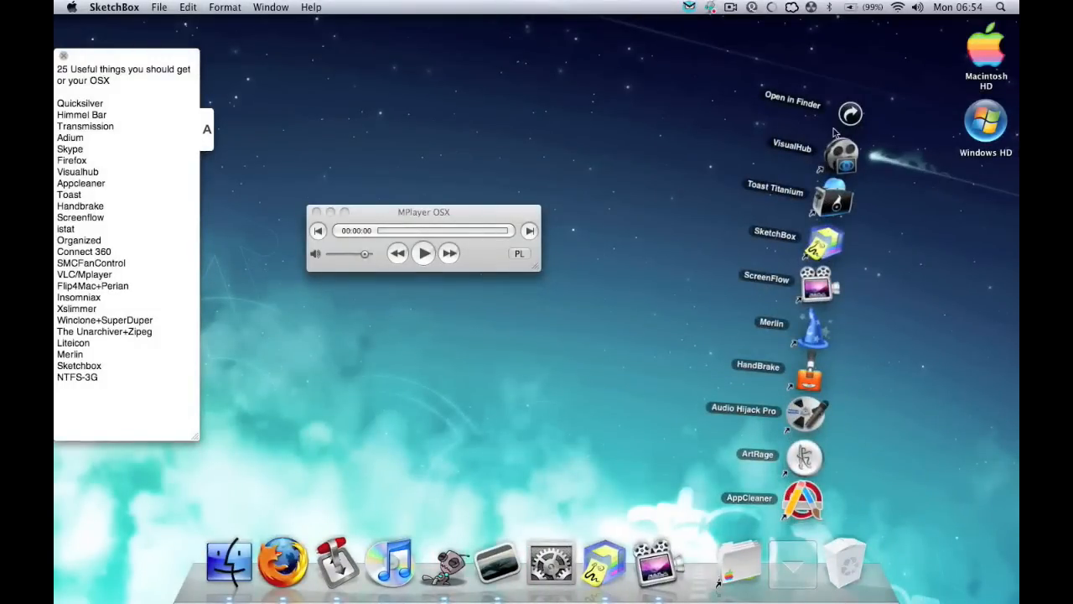
click(986, 54)
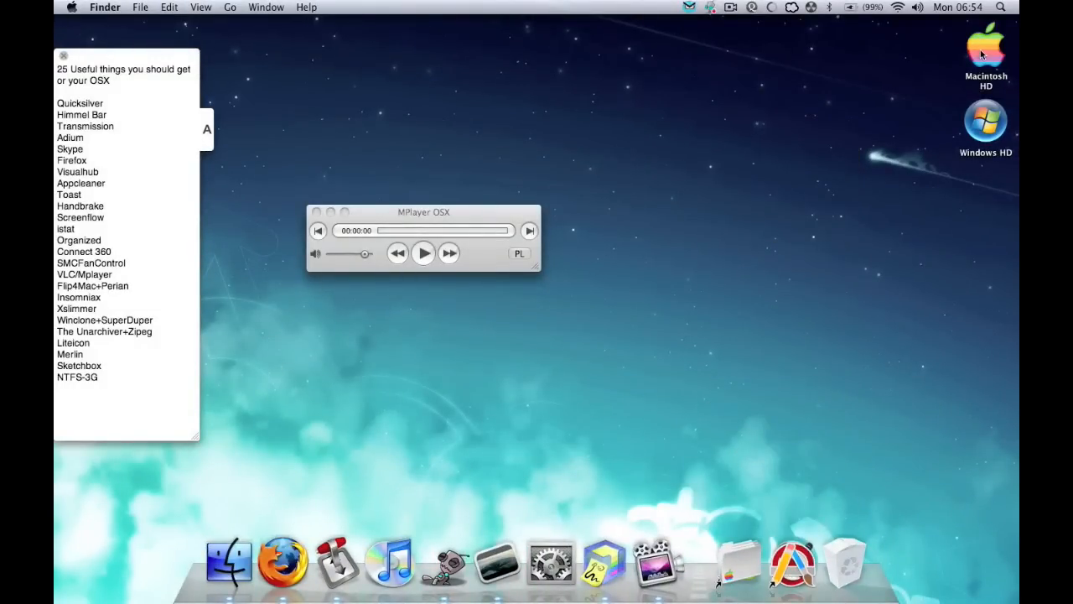
- Browse Macintosh HD's Applications folder in a Finder window
double_click(986, 47)
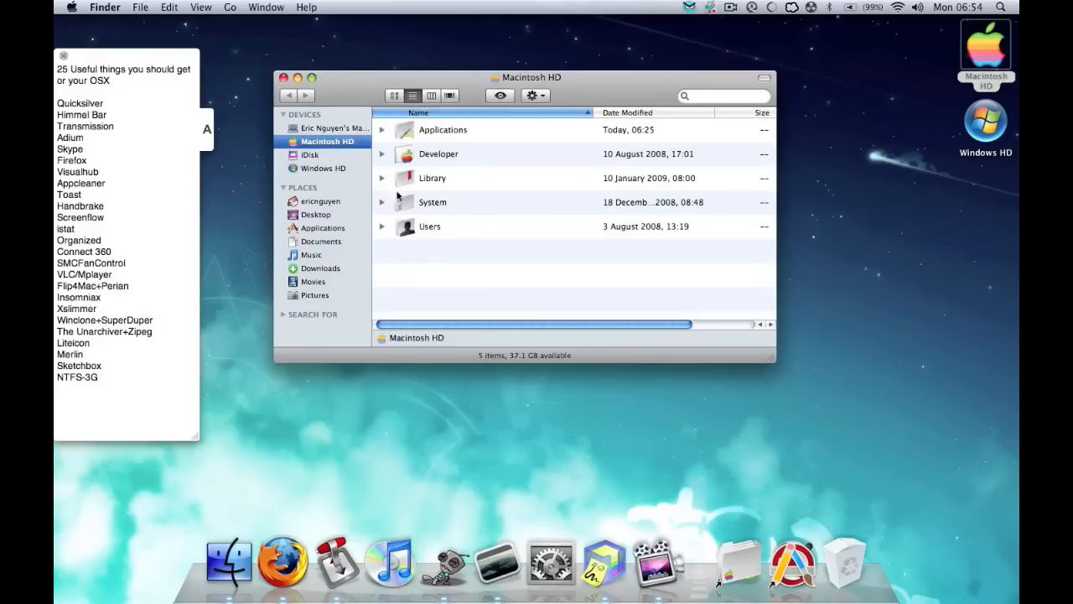
click(325, 228)
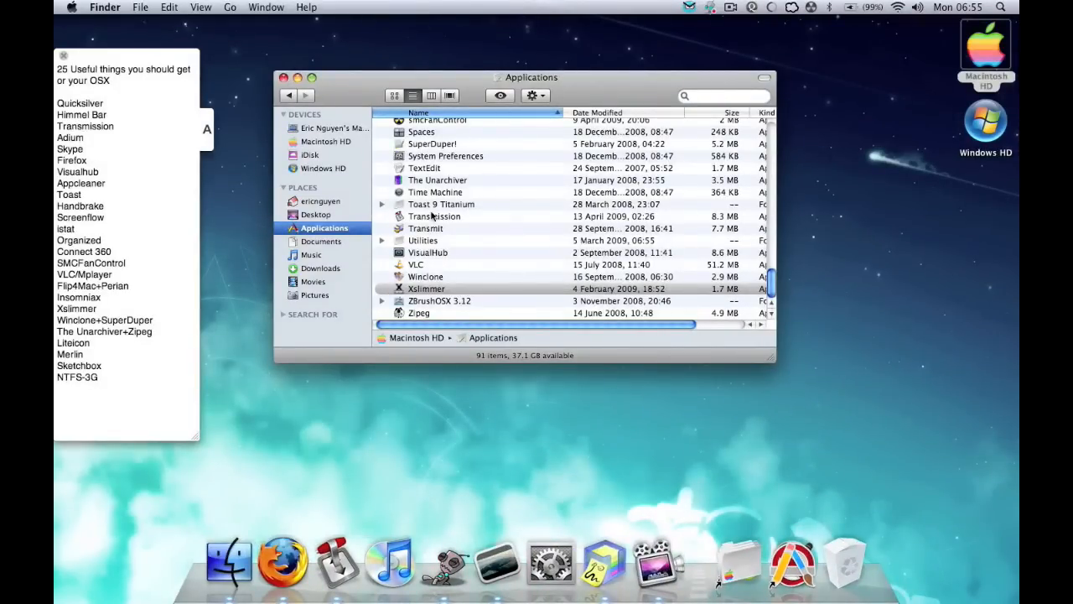
mouse_move(449, 245)
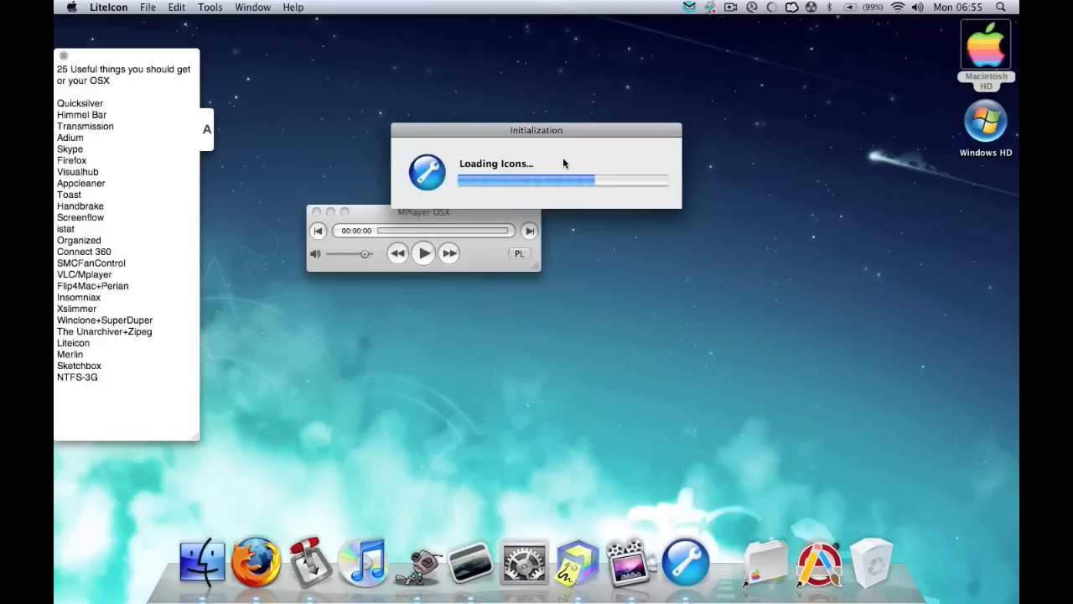
mouse_move(540, 132)
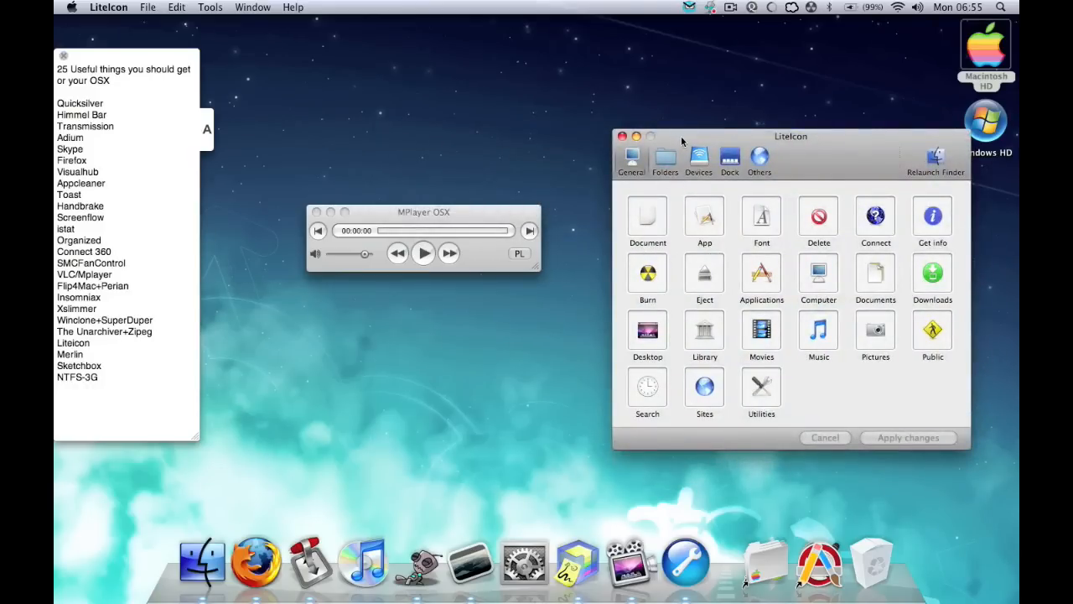
- Move LiteIcon's window to the centre, view its Folders icon set, and close it
drag(792, 136, 729, 74)
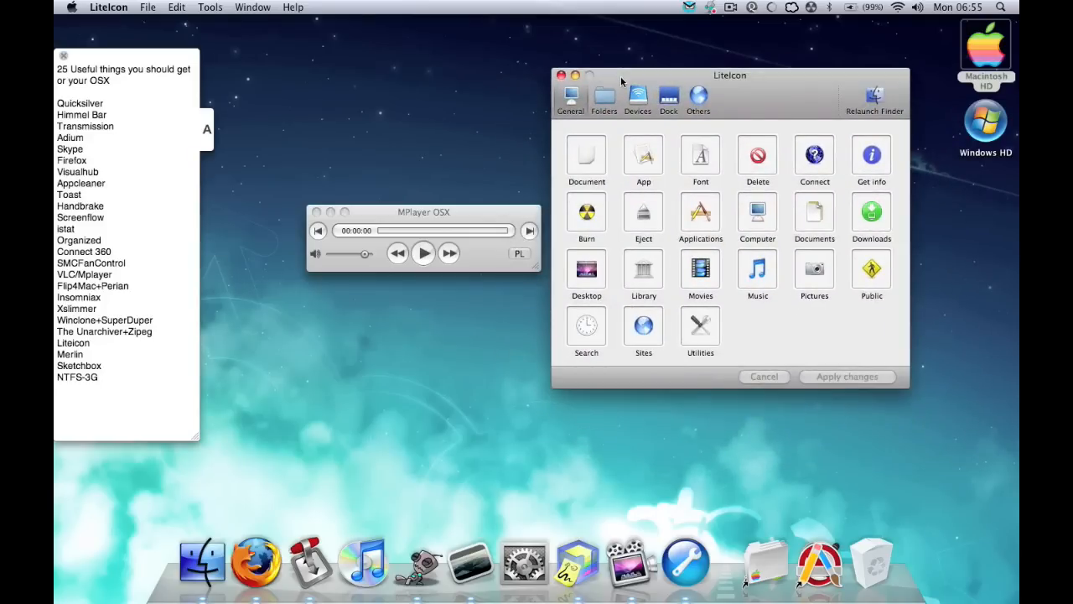
mouse_move(388, 178)
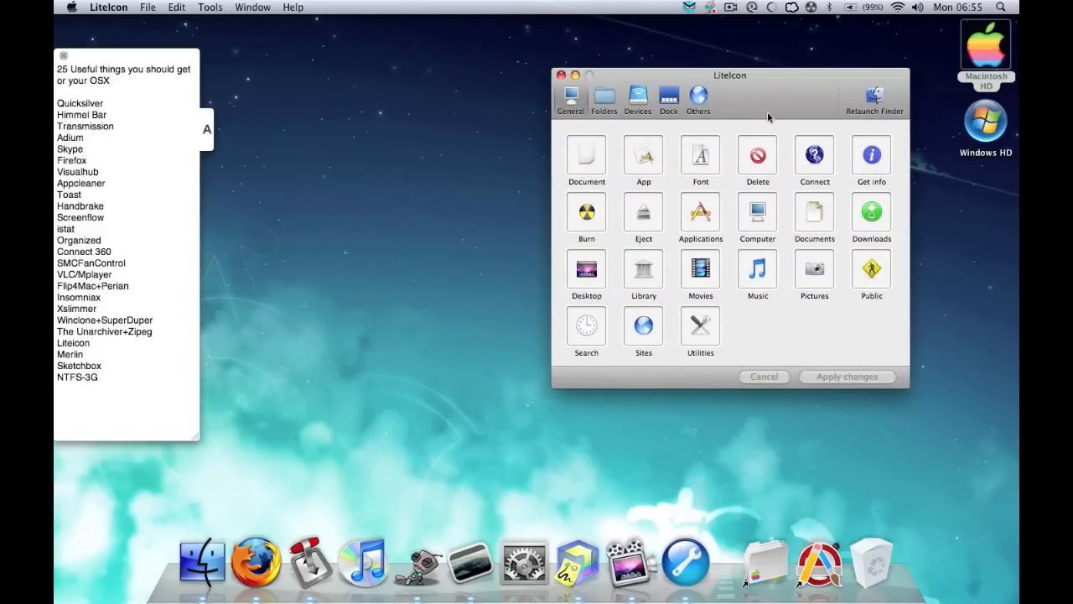
drag(729, 73, 574, 60)
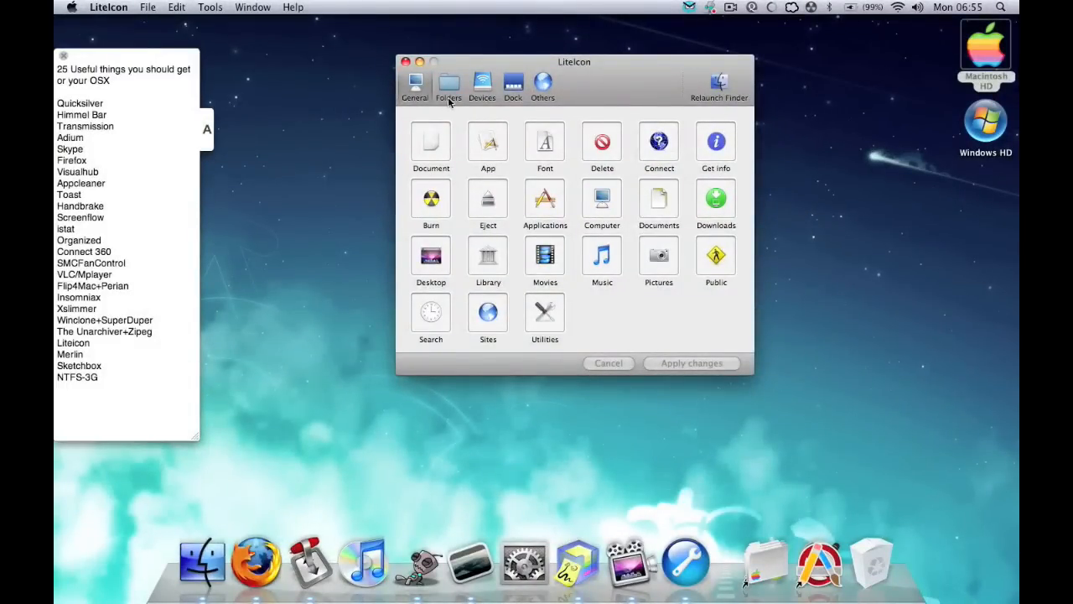
mouse_move(866, 194)
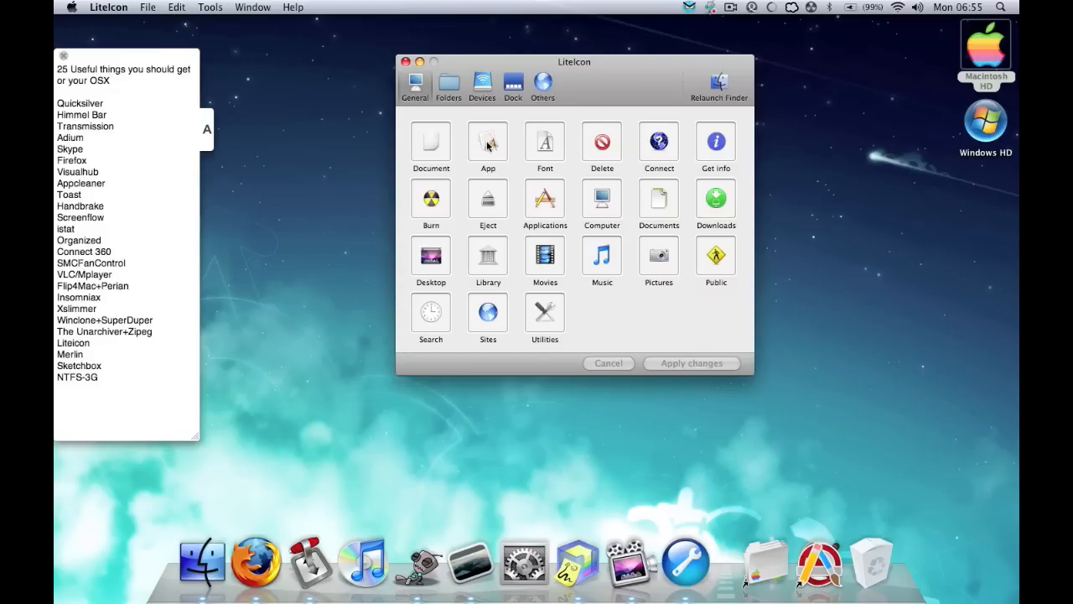
mouse_move(661, 188)
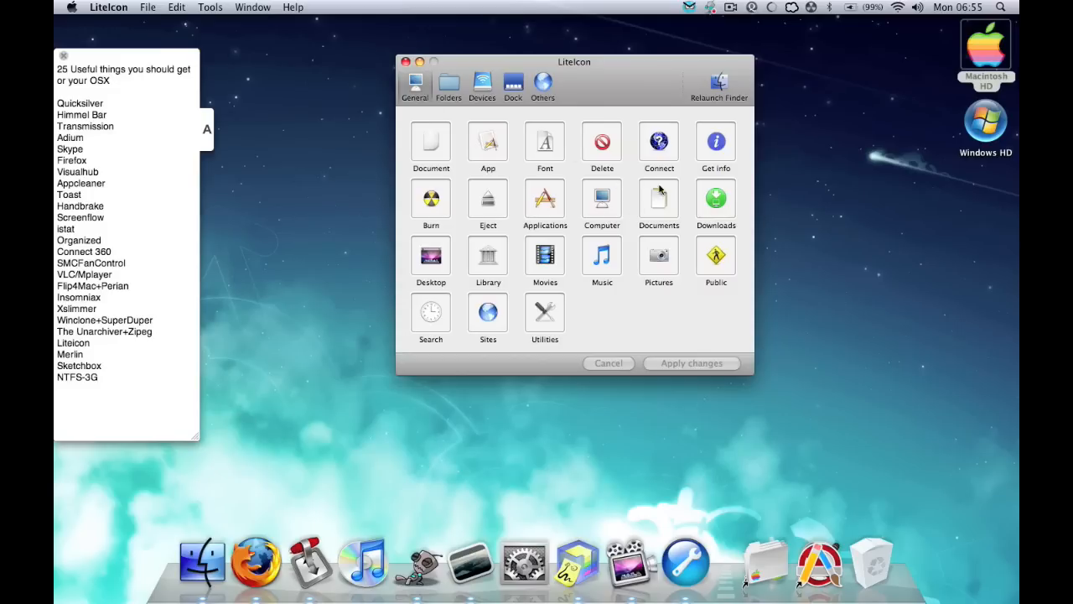
click(448, 87)
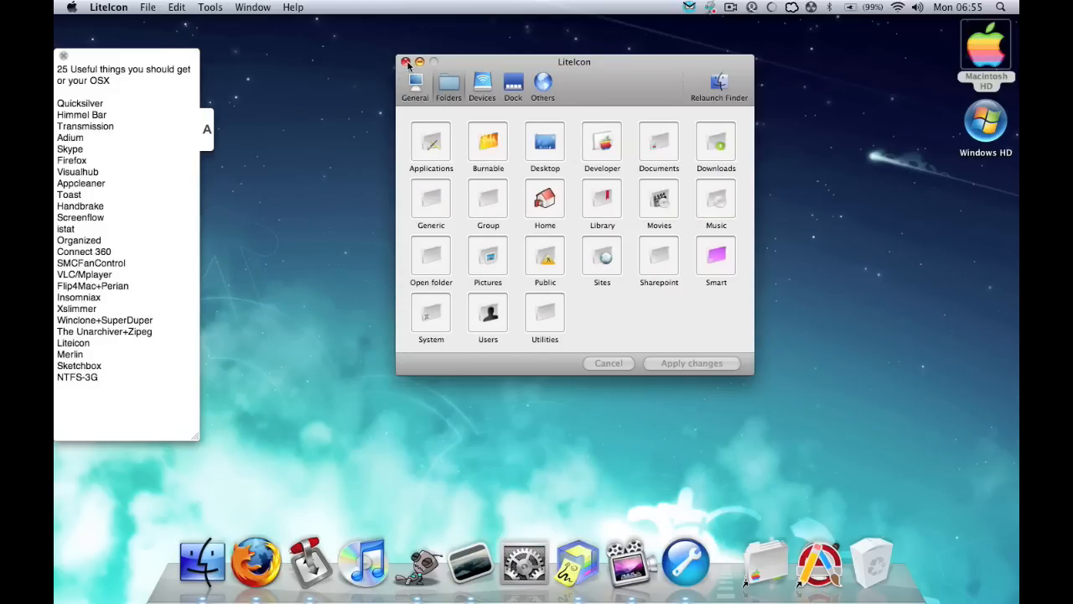
click(406, 60)
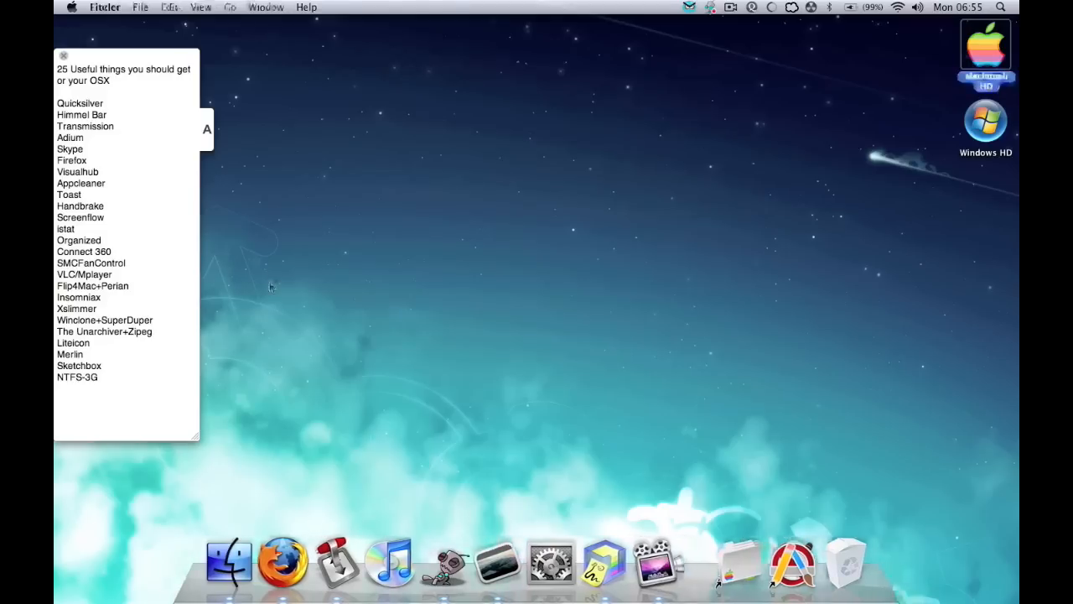
mouse_move(238, 343)
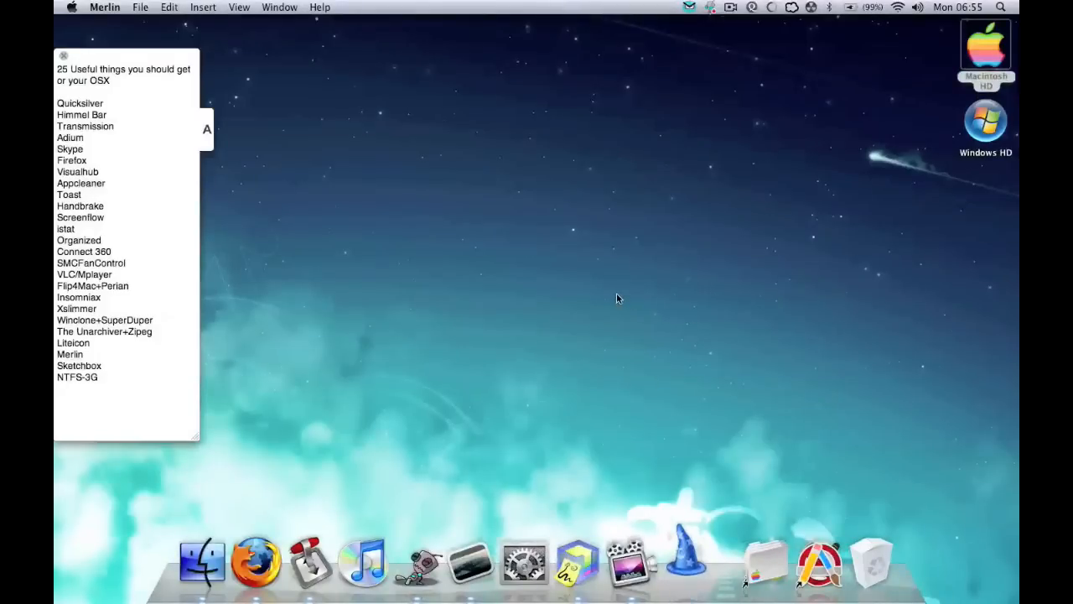
- Launch Merlin and create a new Empty Project from the template dialog
click(686, 557)
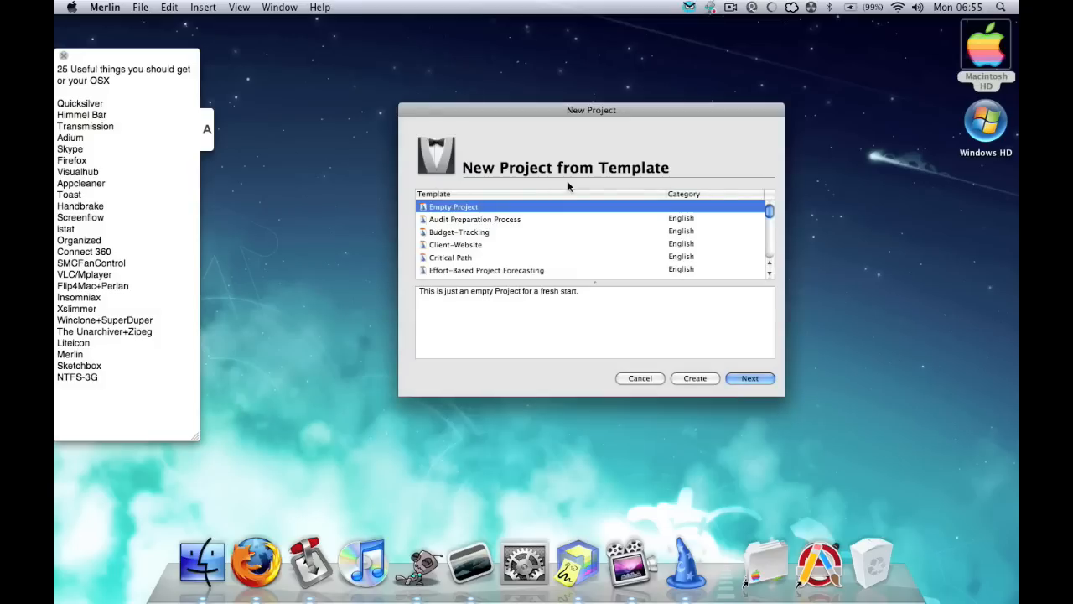
click(748, 379)
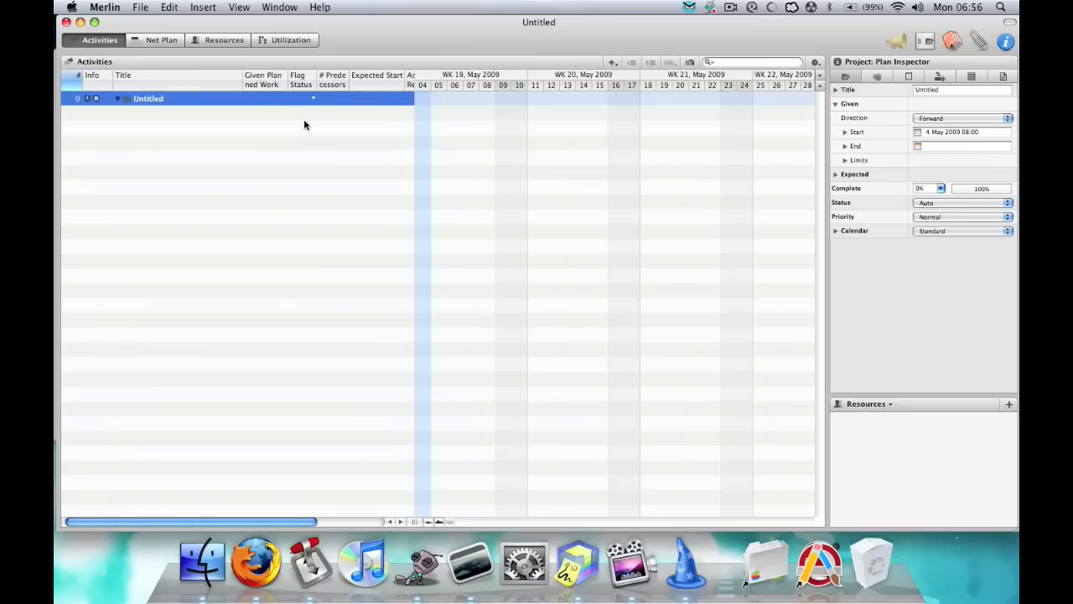
mouse_move(124, 97)
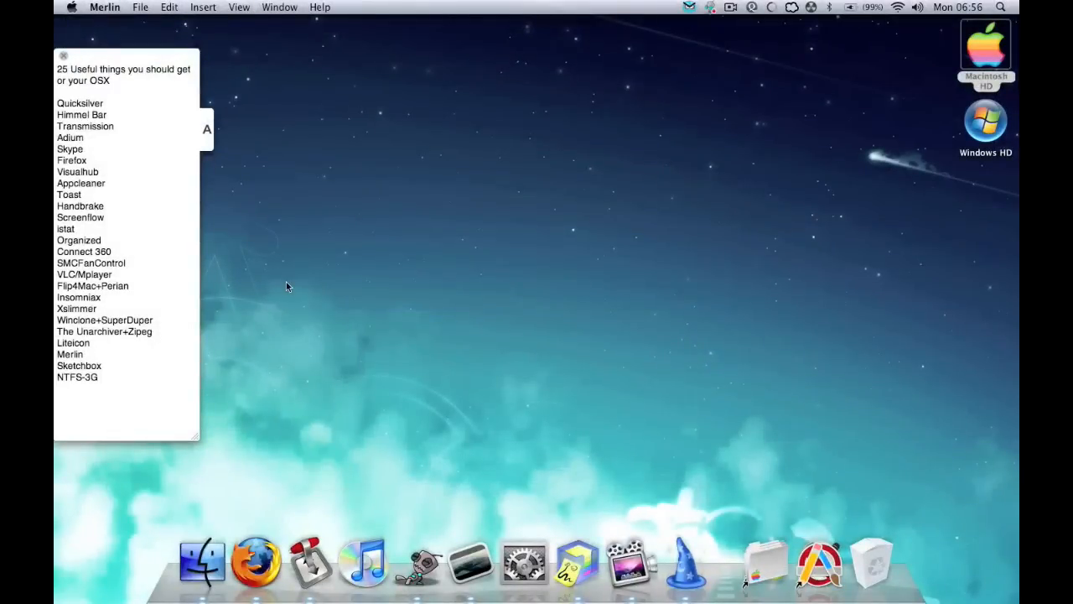
mouse_move(121, 366)
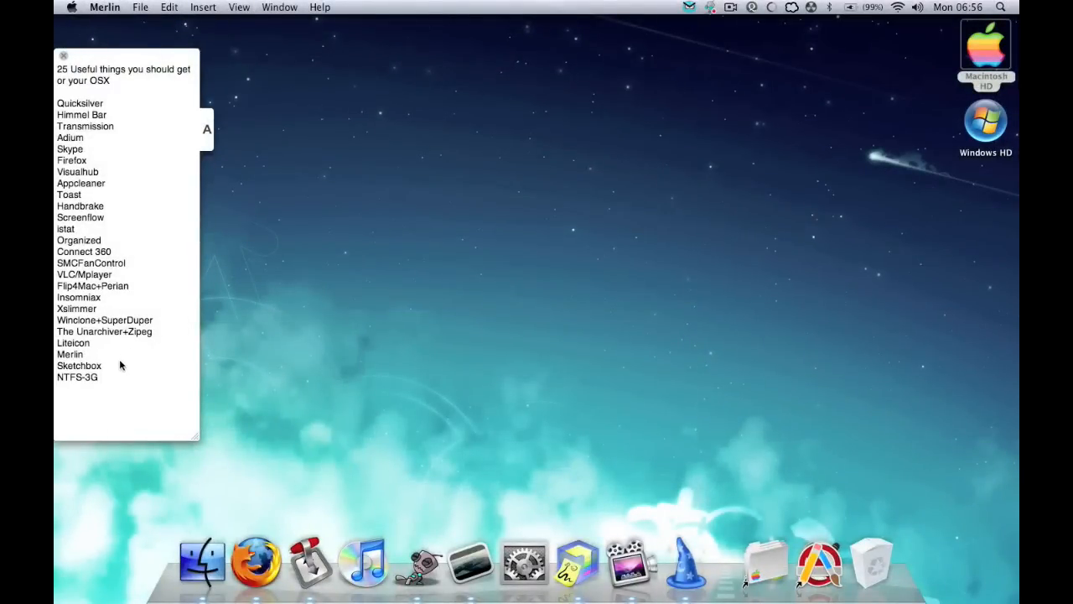
- Launch SketchBox, make a new sticky with a freehand scribble, then bring up Firefox
click(573, 557)
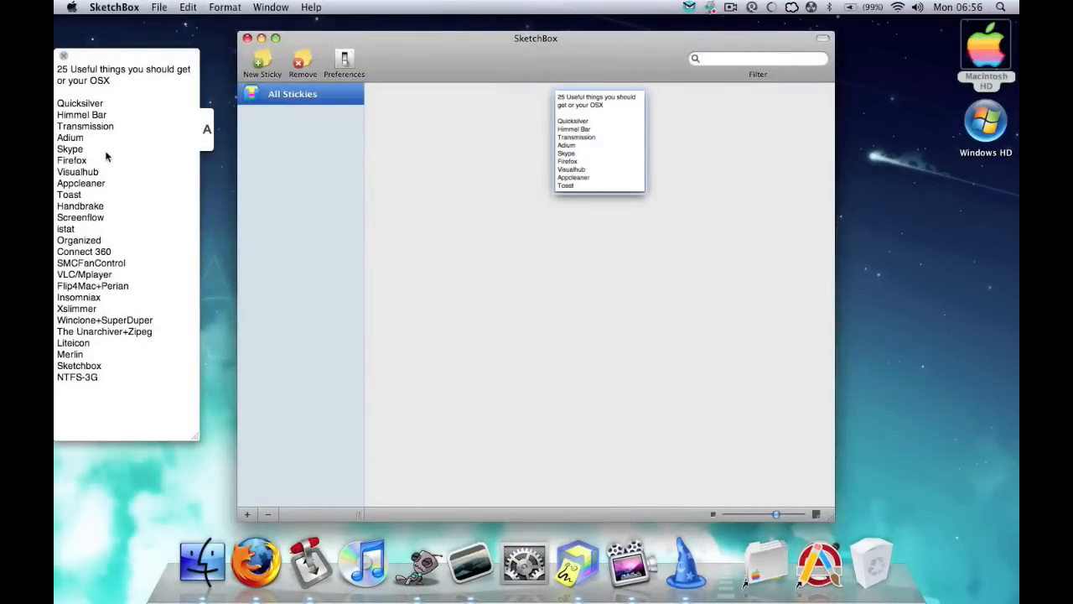
mouse_move(226, 67)
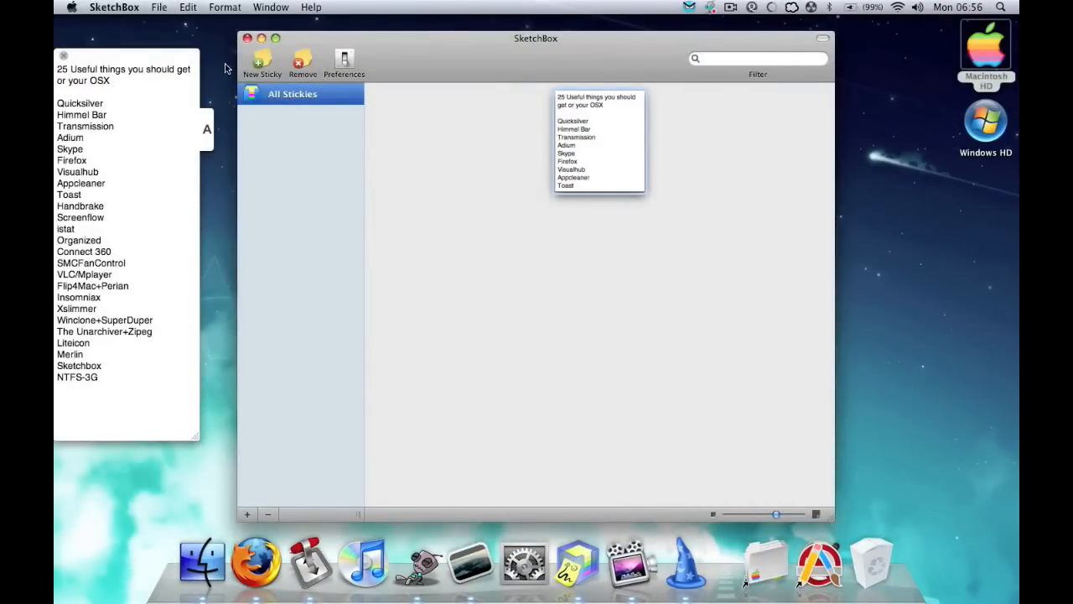
mouse_move(91, 116)
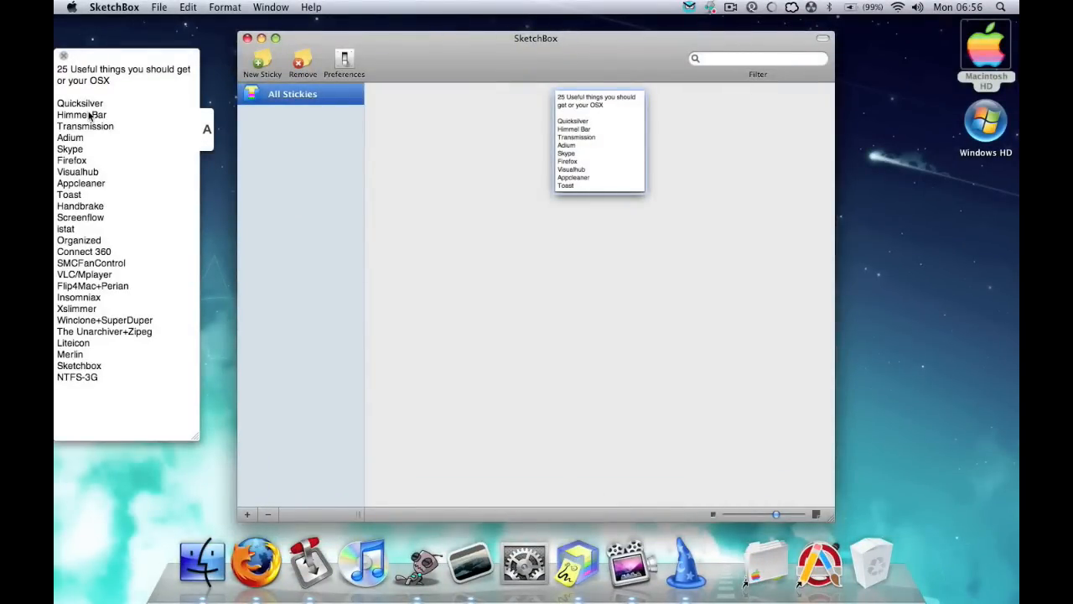
mouse_move(144, 84)
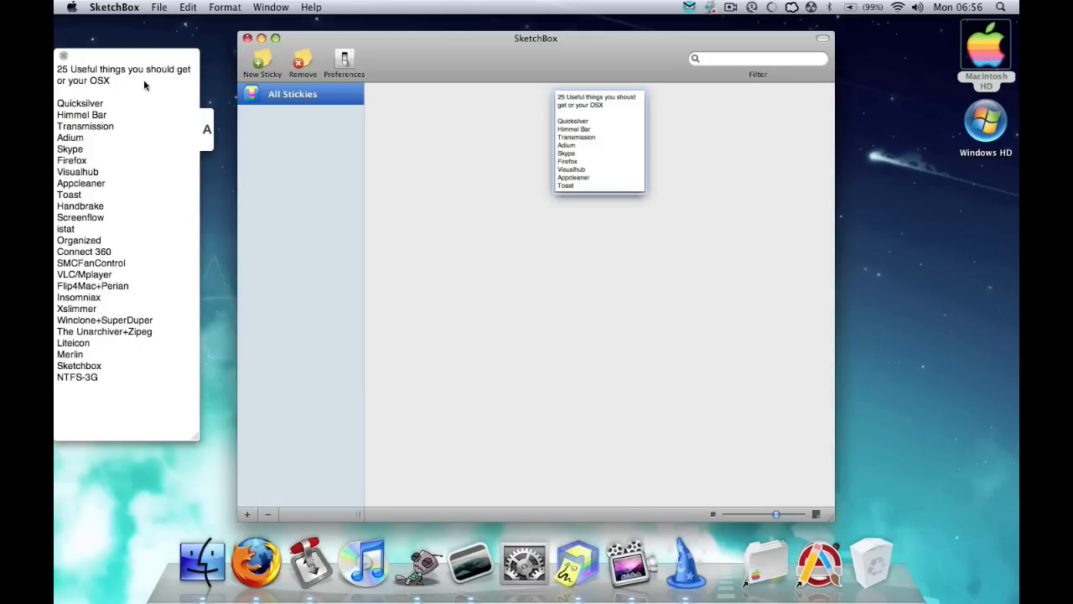
mouse_move(285, 54)
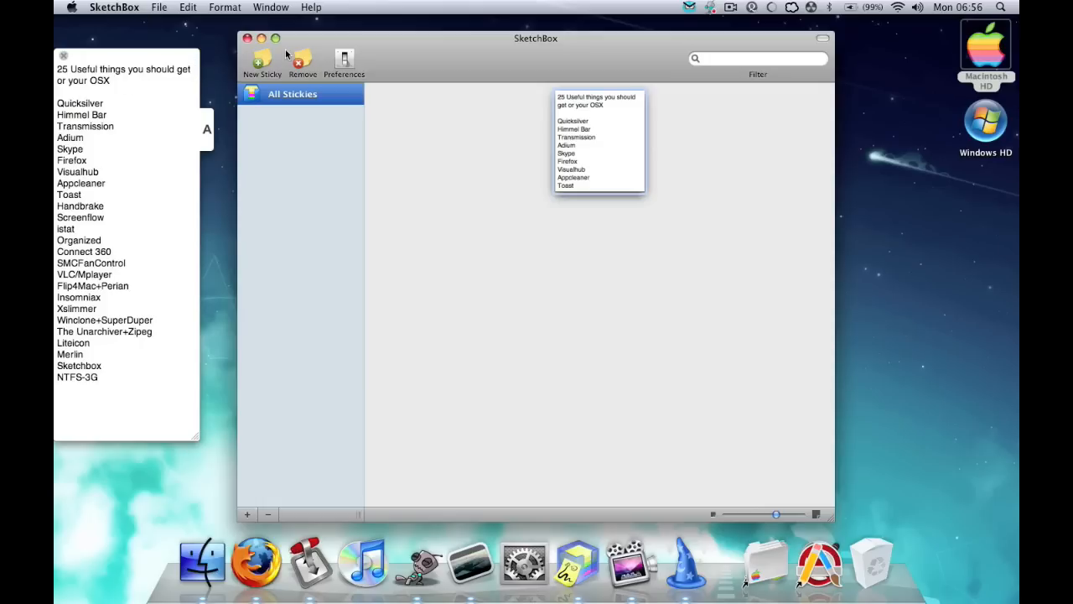
click(261, 59)
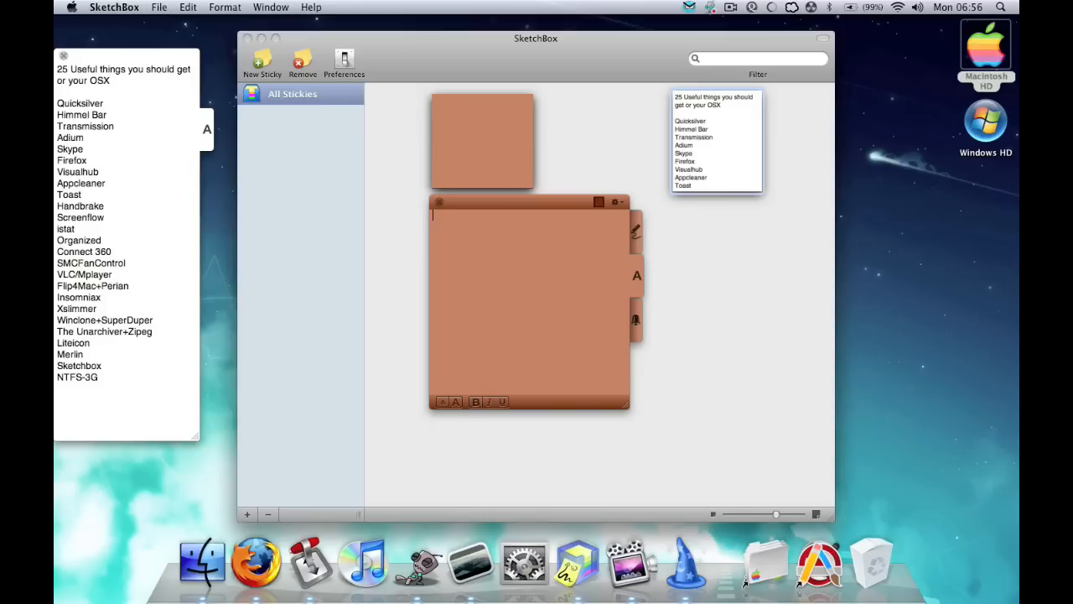
text(gfjfj,jg,g,k)
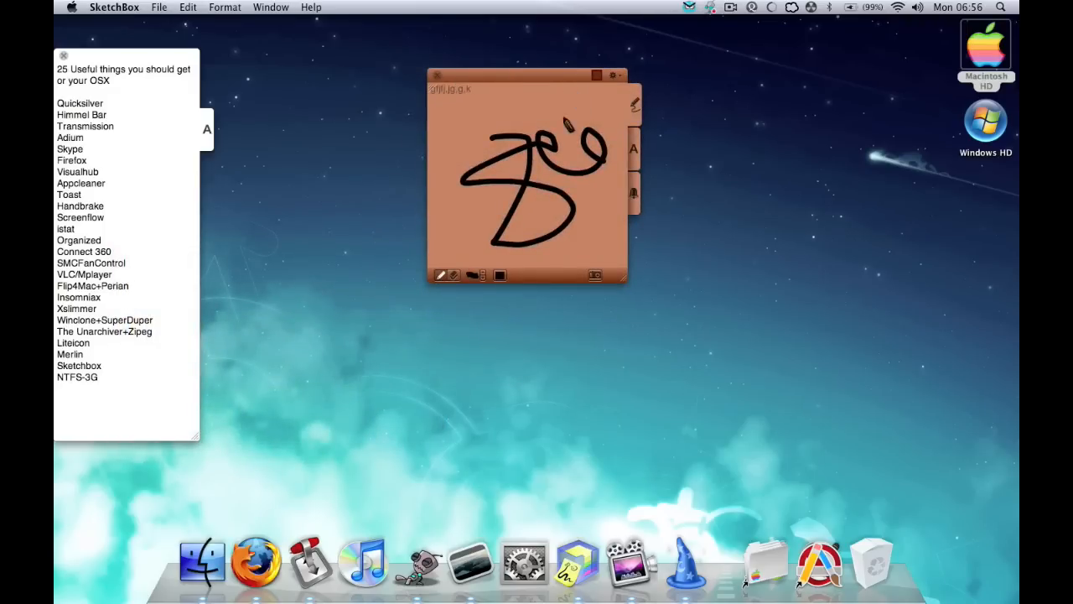
click(254, 553)
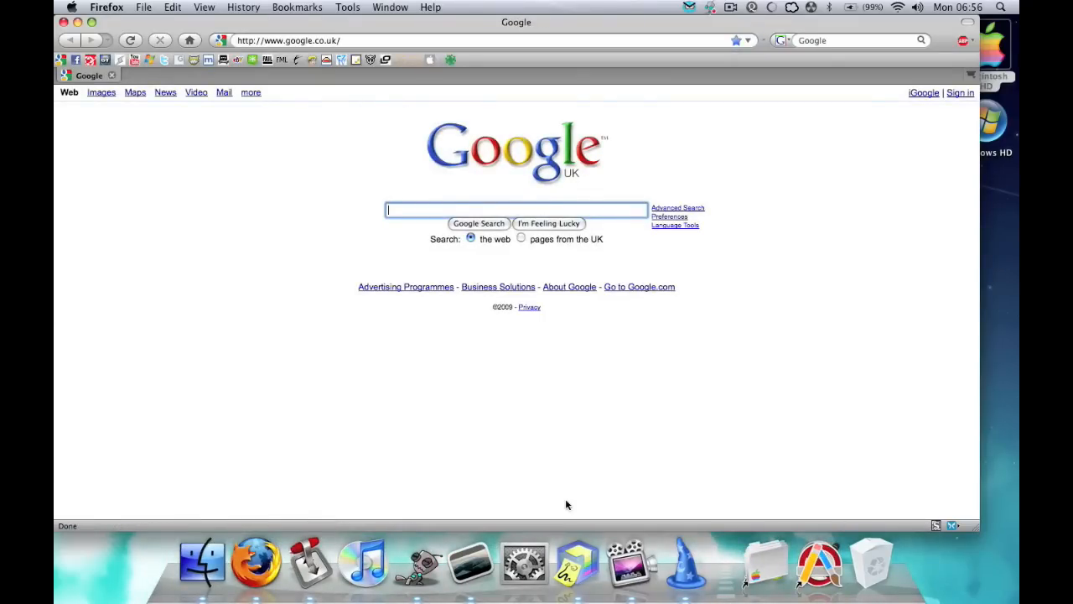
mouse_move(456, 191)
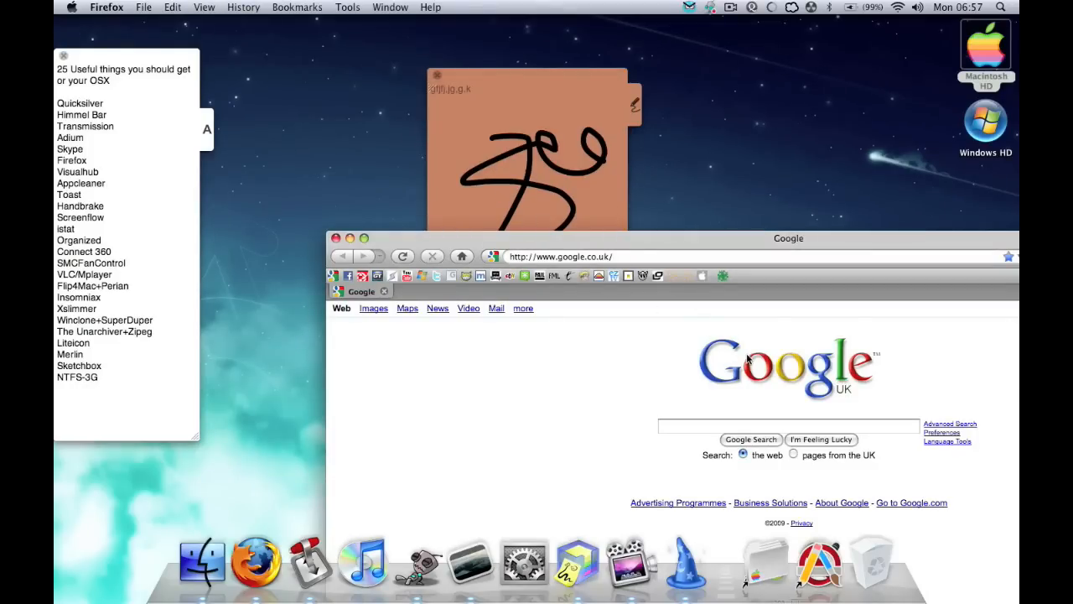
- Scroll the Google page down and back up before hiding Firefox and the doodle sticky
scroll(down, 3)
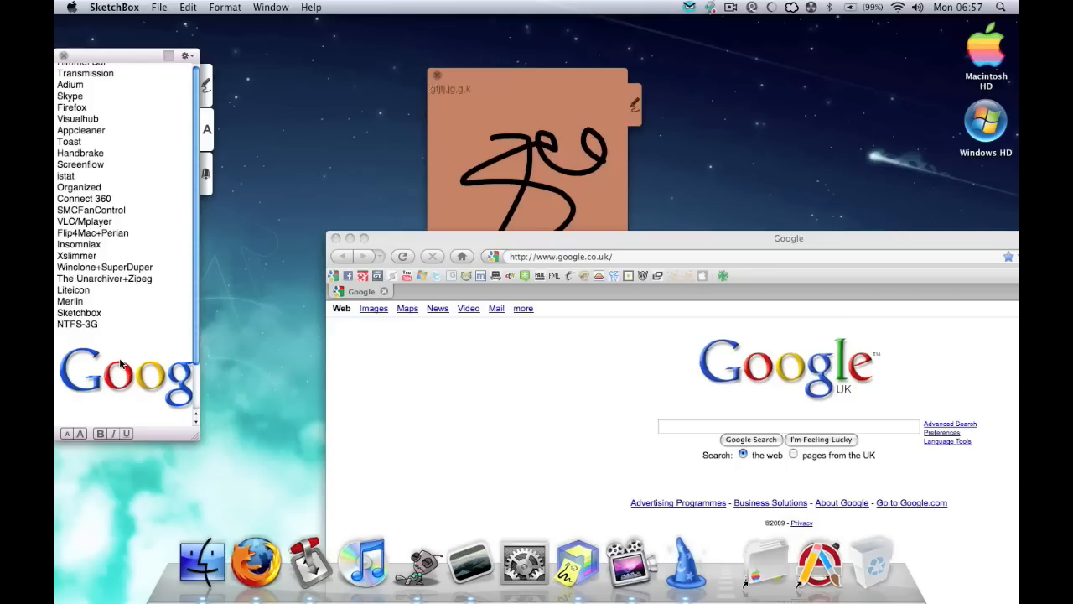
scroll(up, 3)
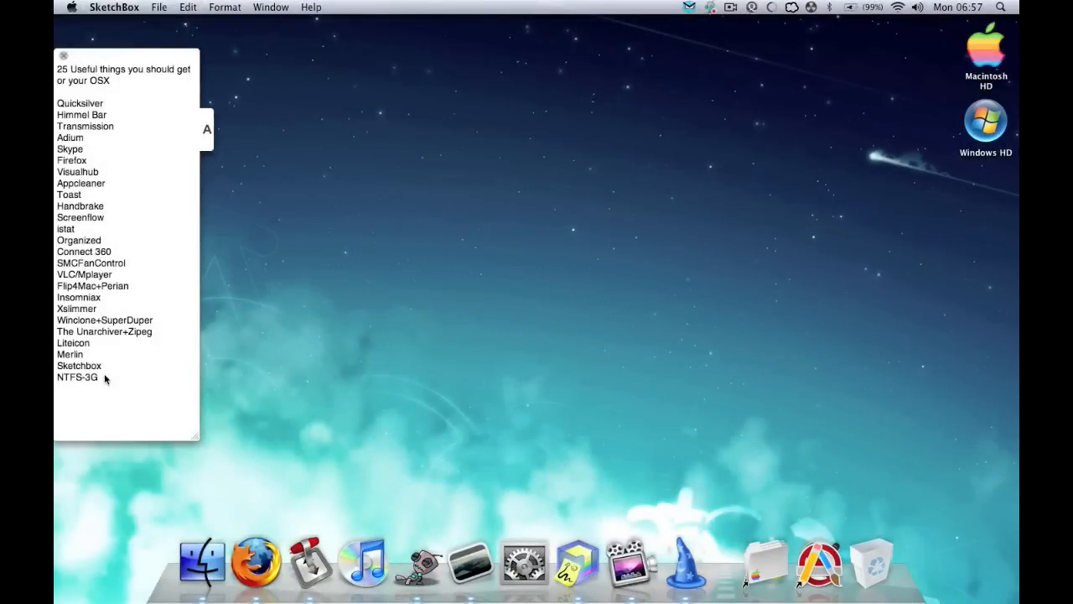
- Edit the 25-item note, dismiss the LiteIcon launcher and reopen Firefox on Google
click(125, 375)
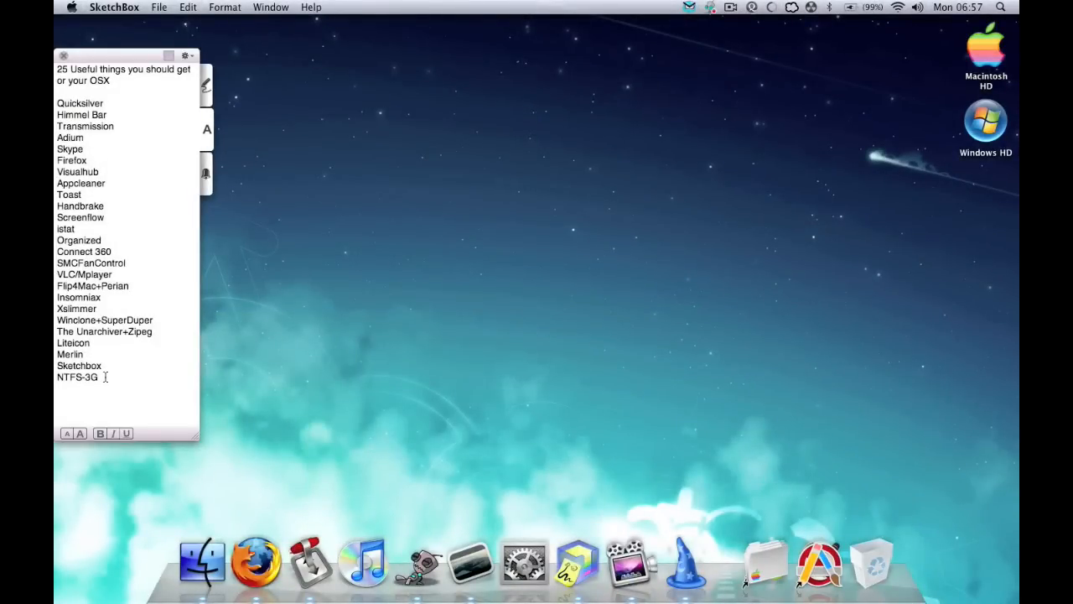
key(Return)
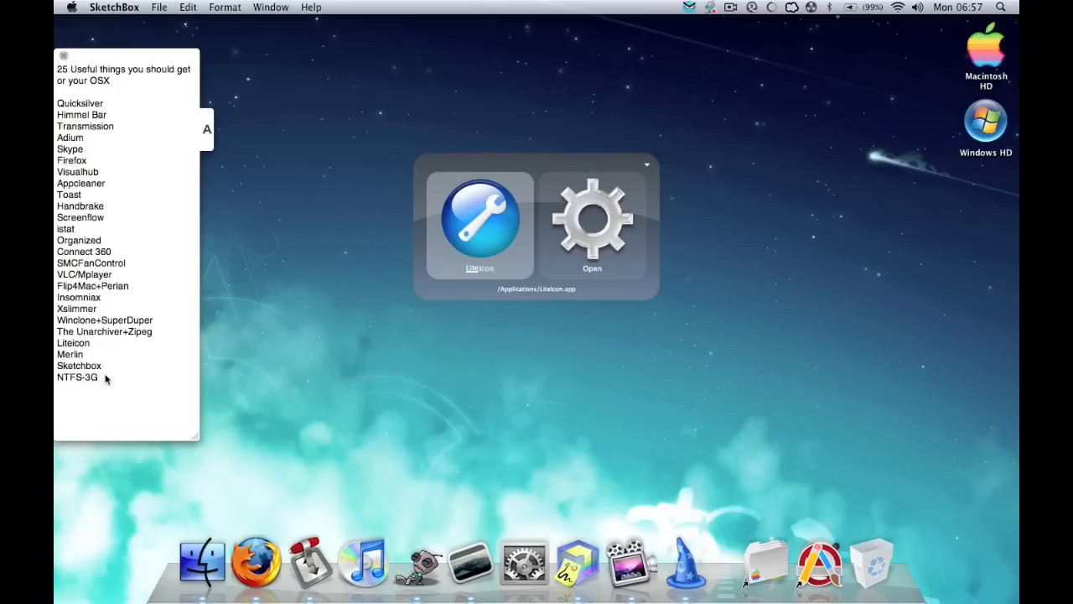
click(77, 376)
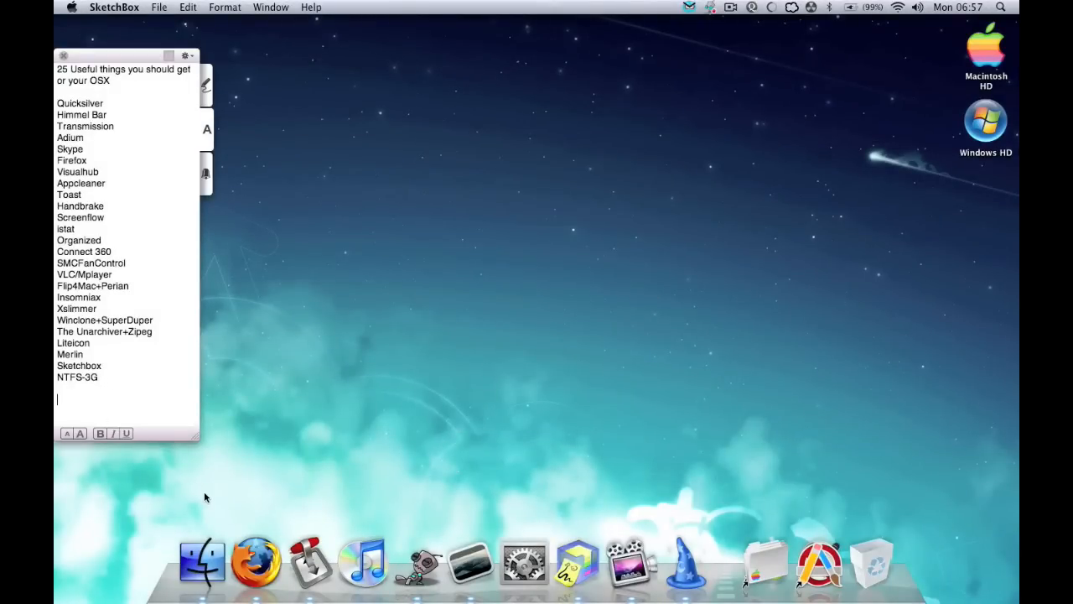
mouse_move(255, 554)
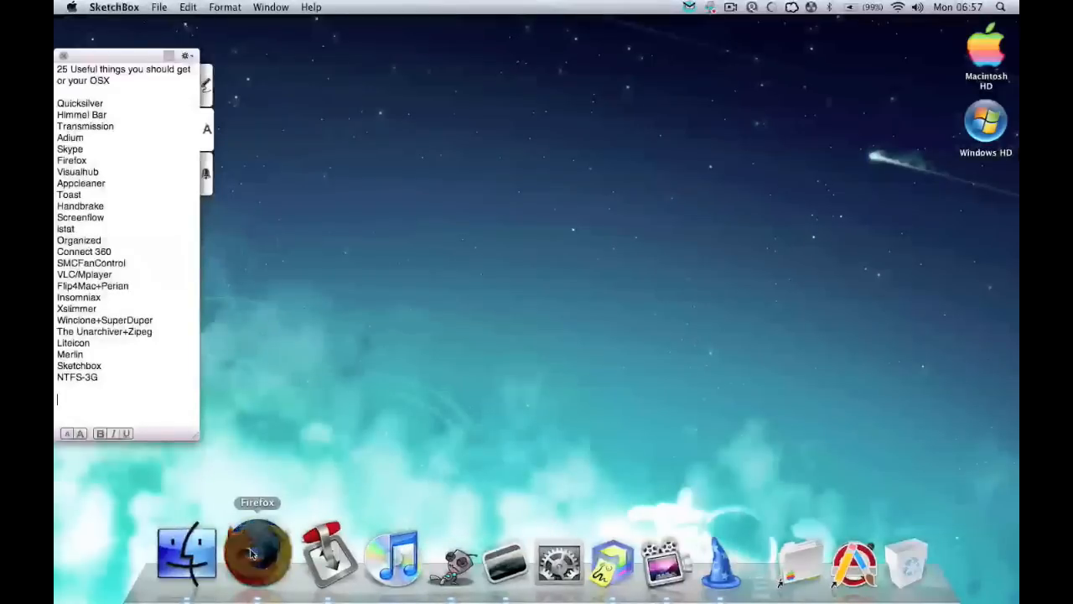
click(255, 554)
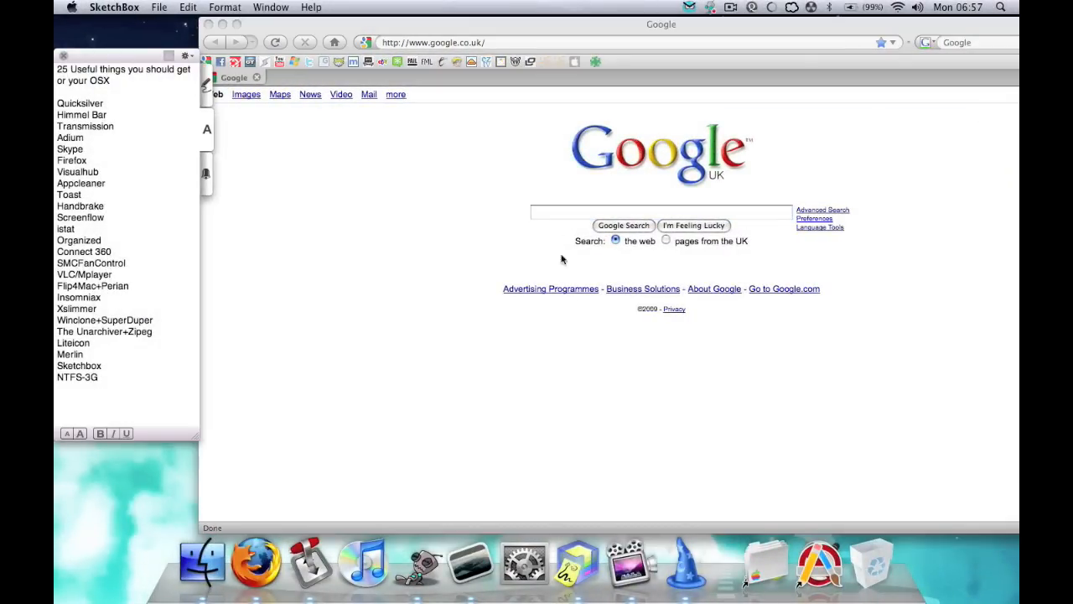
- Search Google for ntfs-3g and visit the NTFS-3G Stable Read/Write NTFS Driver site
text(ntfs-3g)
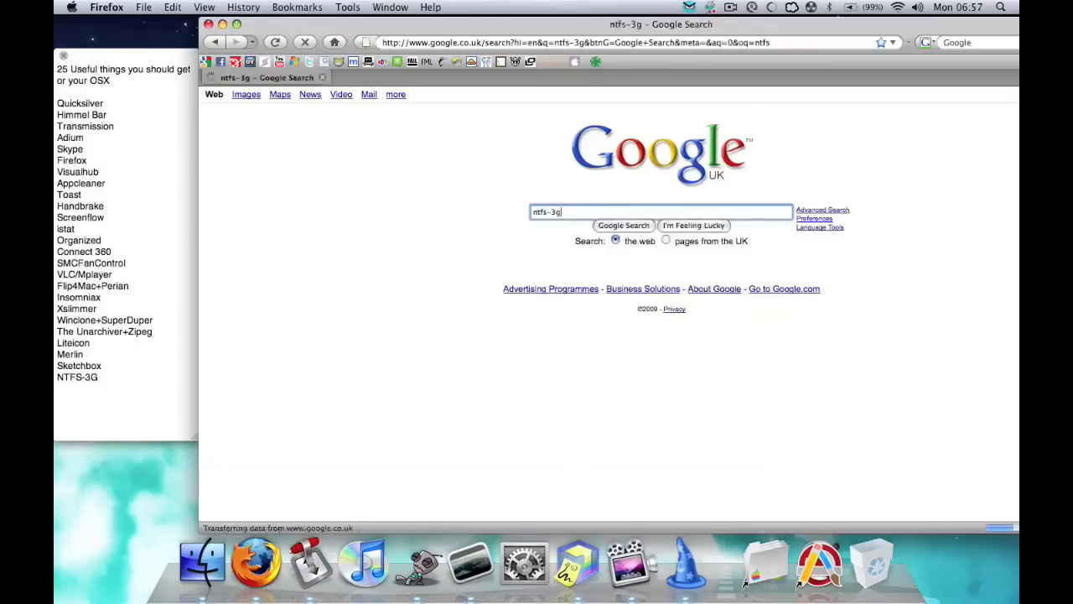
click(624, 224)
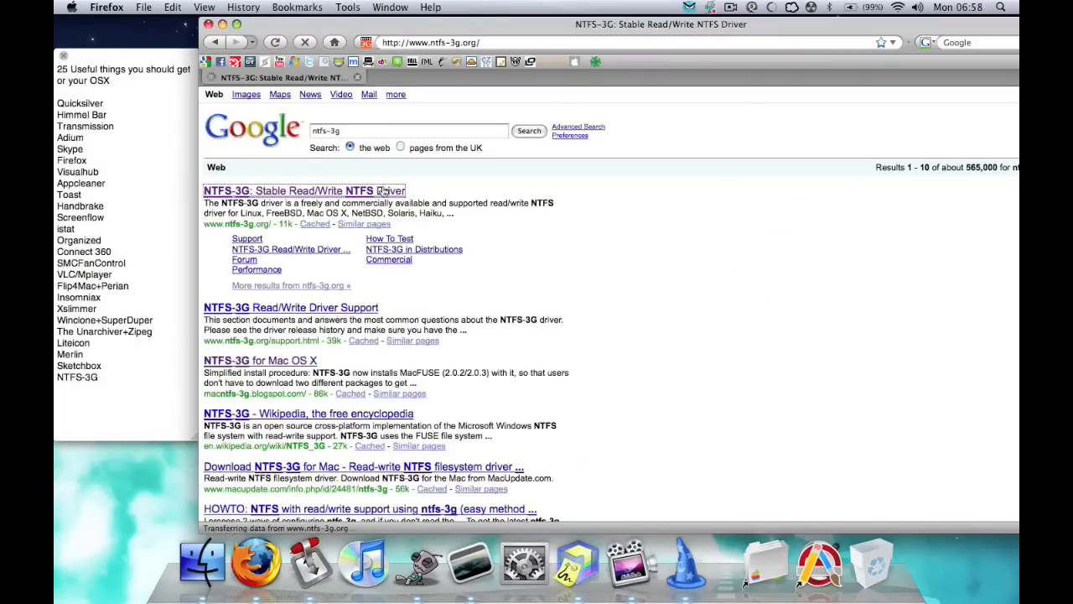
click(306, 191)
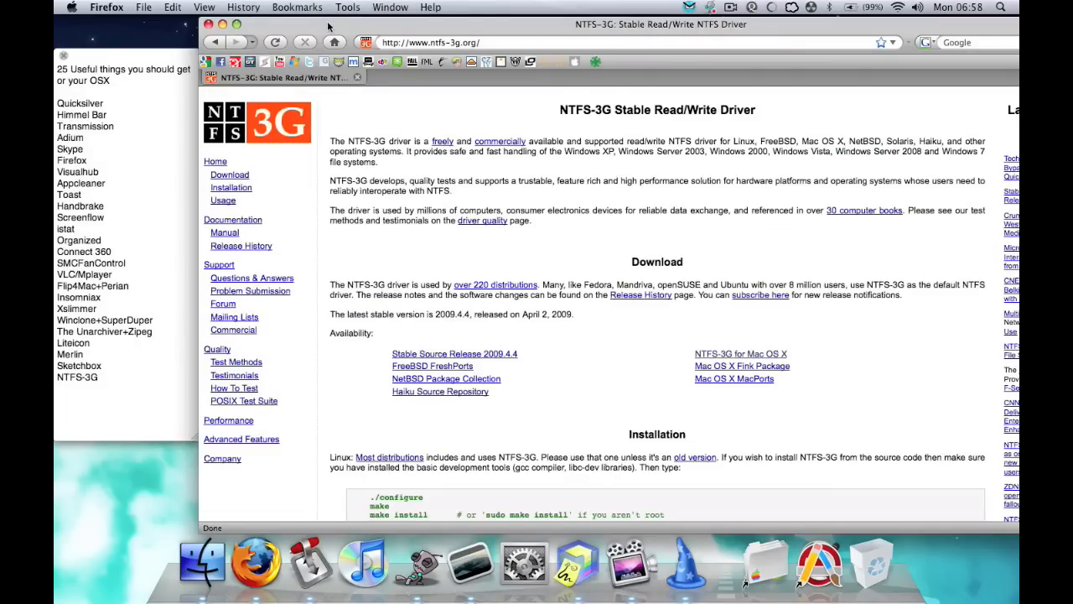
scroll(down, 3)
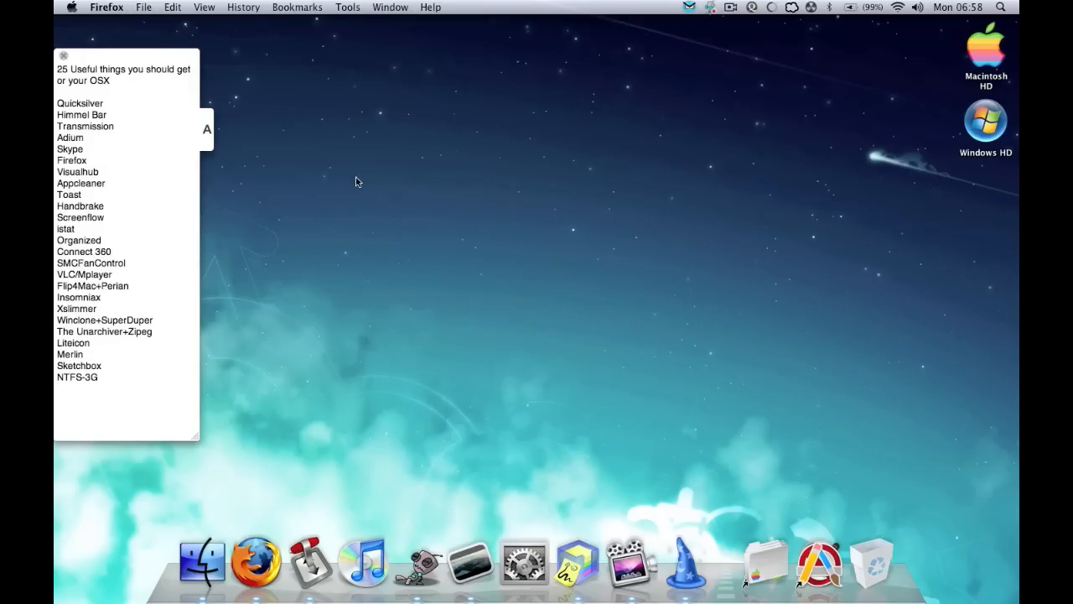
mouse_move(366, 195)
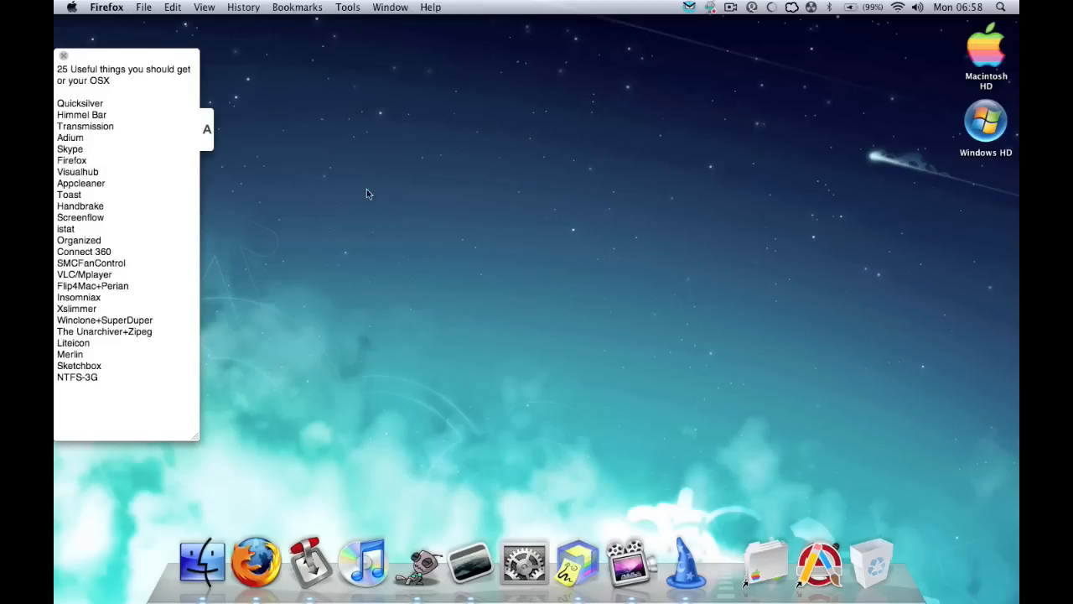
- Show Merlin's Dock context menu with Keep in Dock, Open at Login, Show in Finder, Hide, Quit
right_click(686, 557)
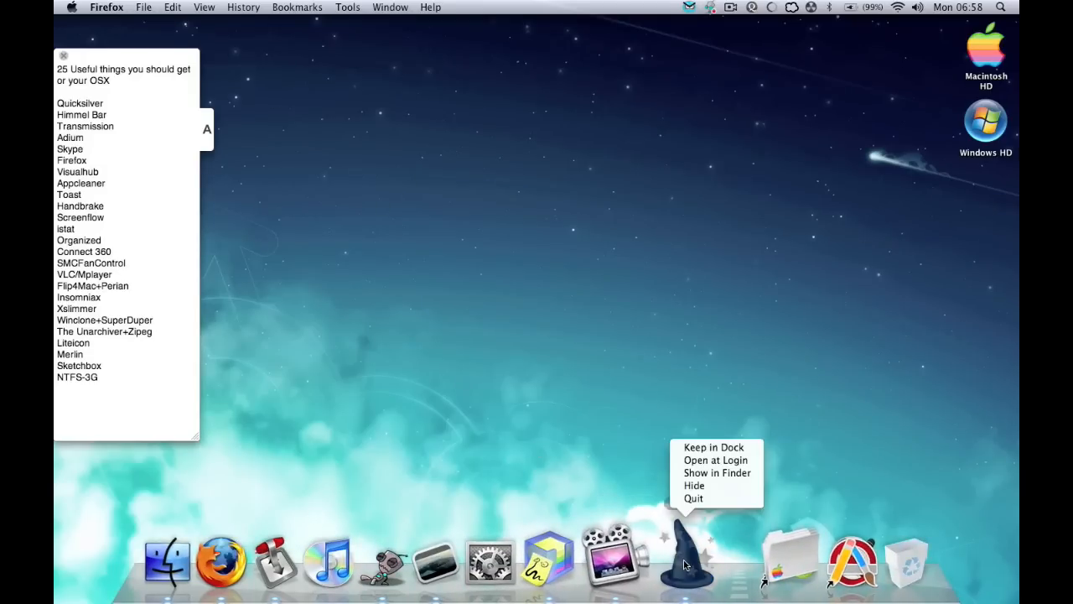